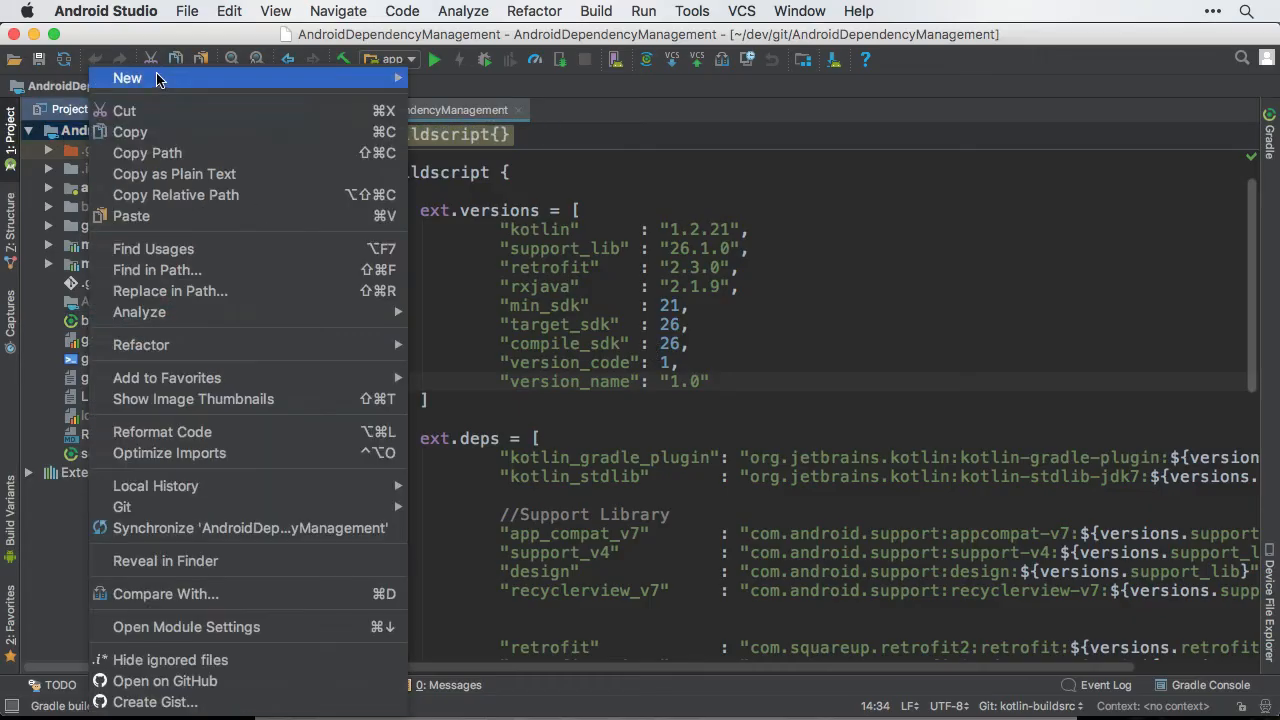
Create a new buildSrc directory at the AndroidDependencyManagement project root
{"action": "left_click", "coordinate": [128, 78]}
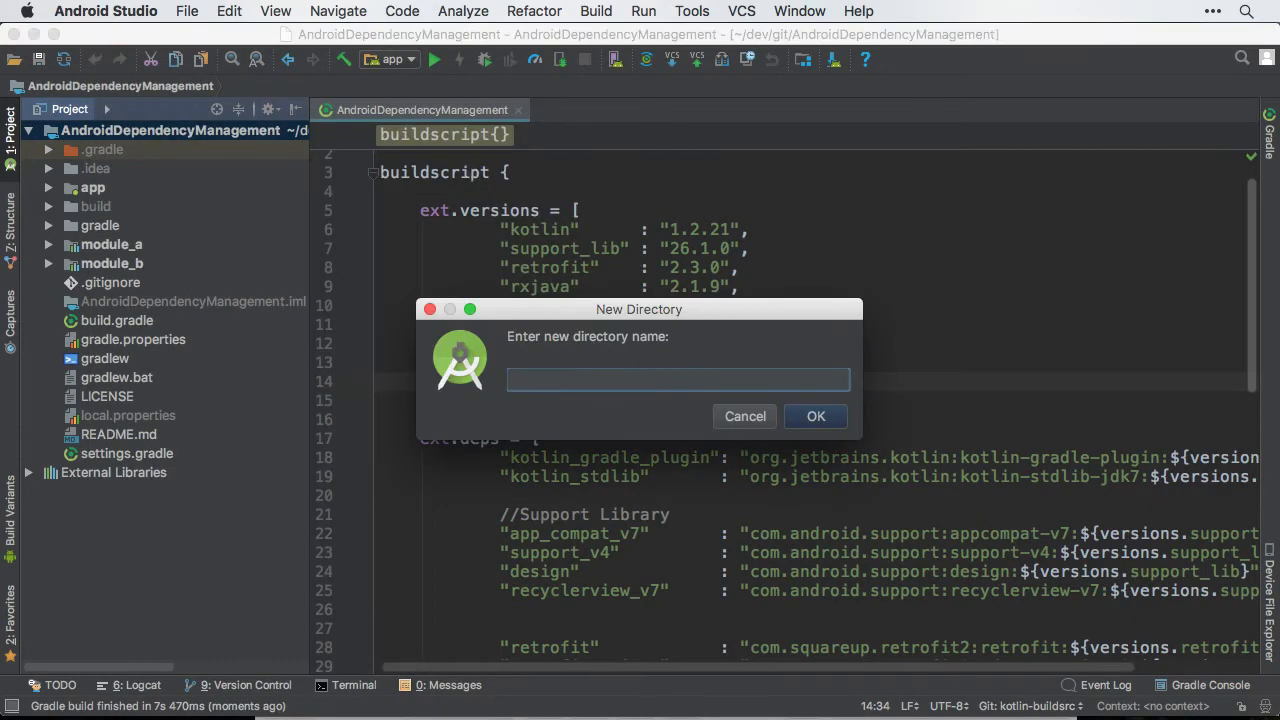
{"action": "left_click", "coordinate": [816, 416]}
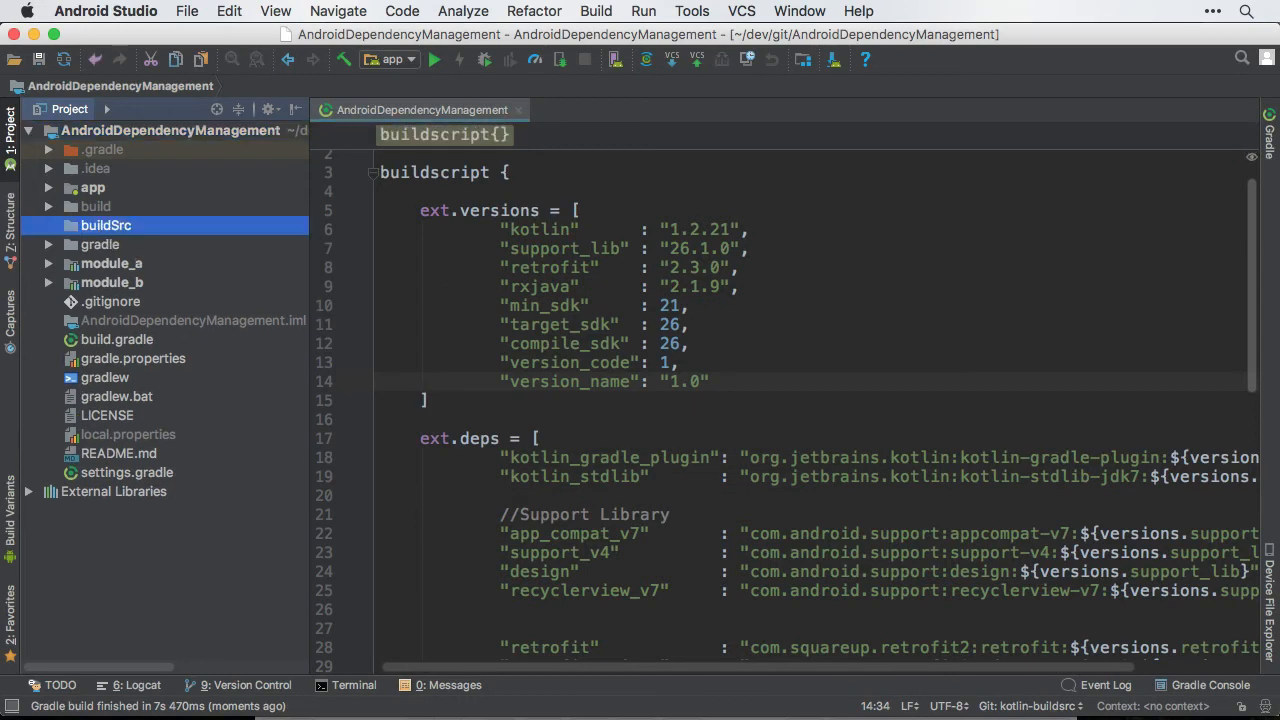
Create buildSrc/build.gradle.kts containing a plugins block that applies `kotlin-dsl`
{"action": "right_click", "coordinate": [104, 224]}
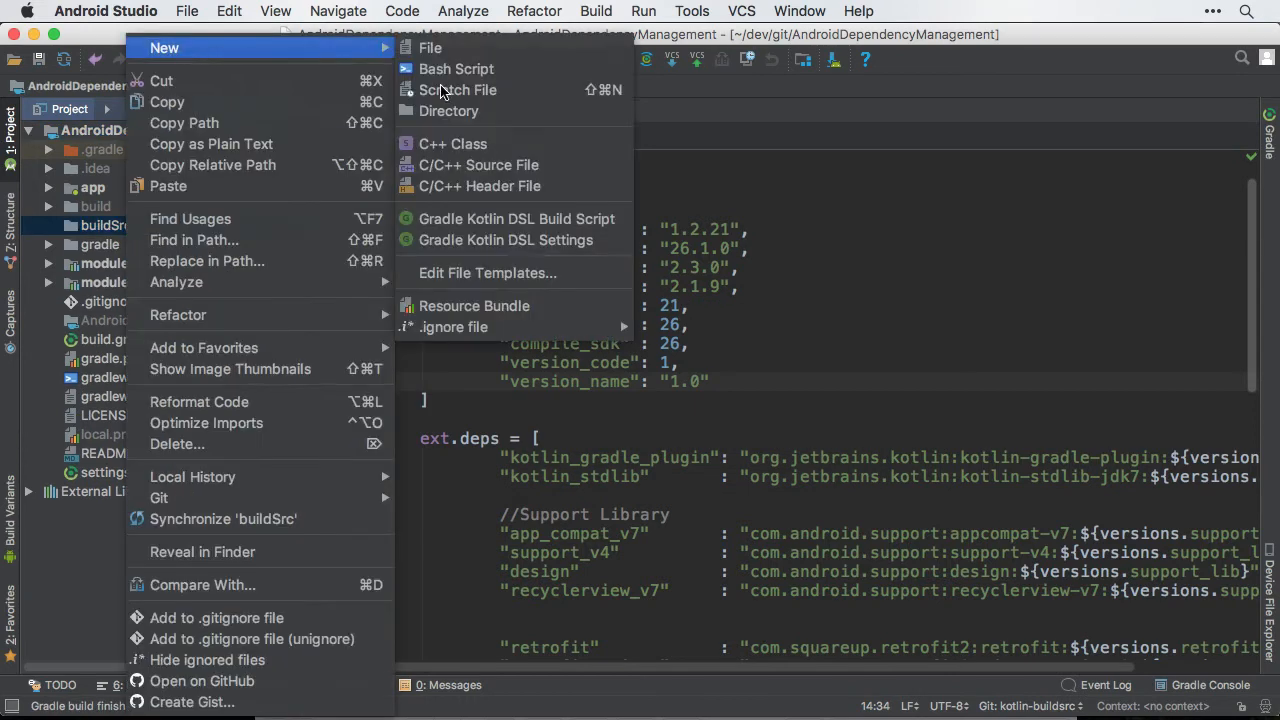
{"action": "left_click", "coordinate": [430, 48]}
{"action": "type", "text": "build.gradle.kts"}
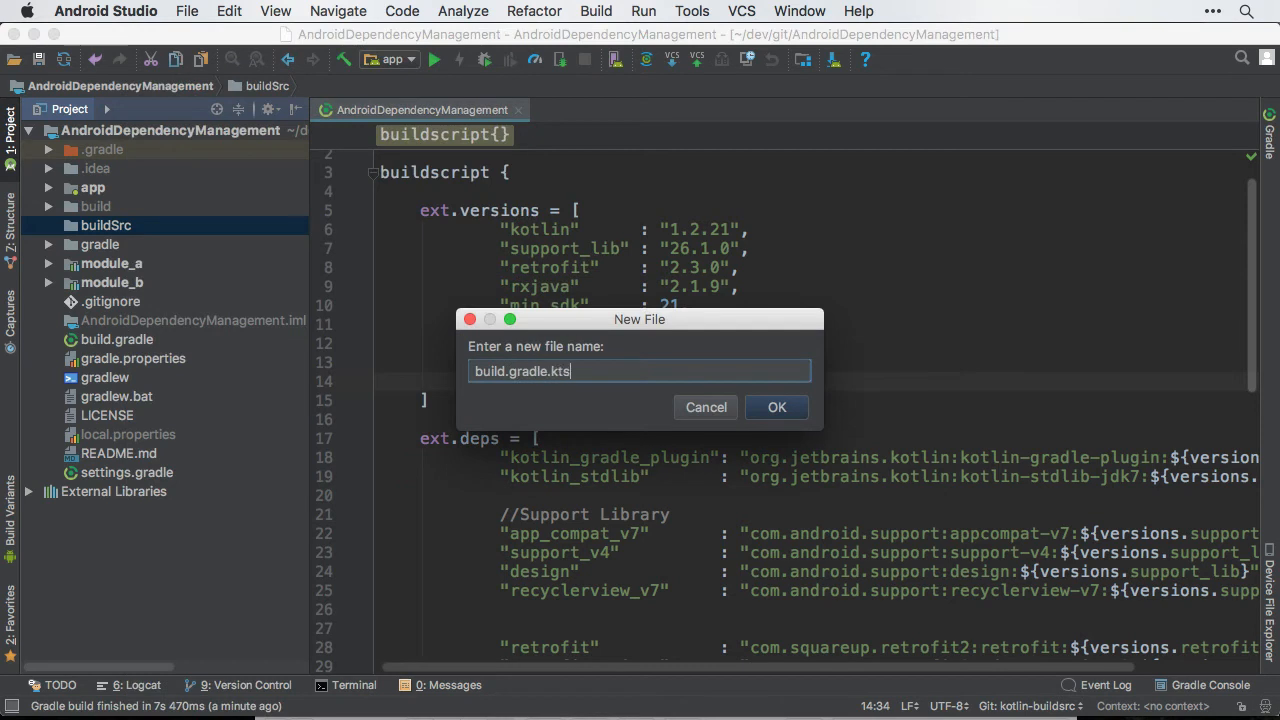
{"action": "left_click", "coordinate": [776, 408]}
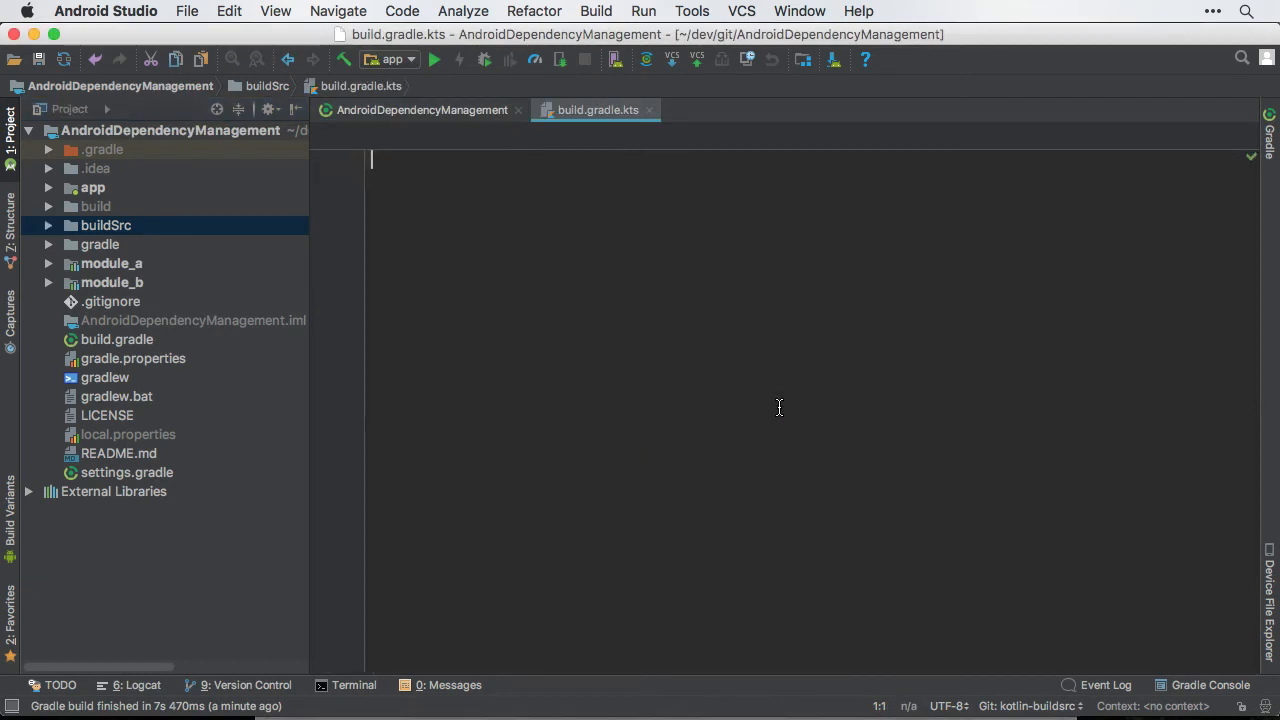
{"action": "type", "text": "plugins {"}
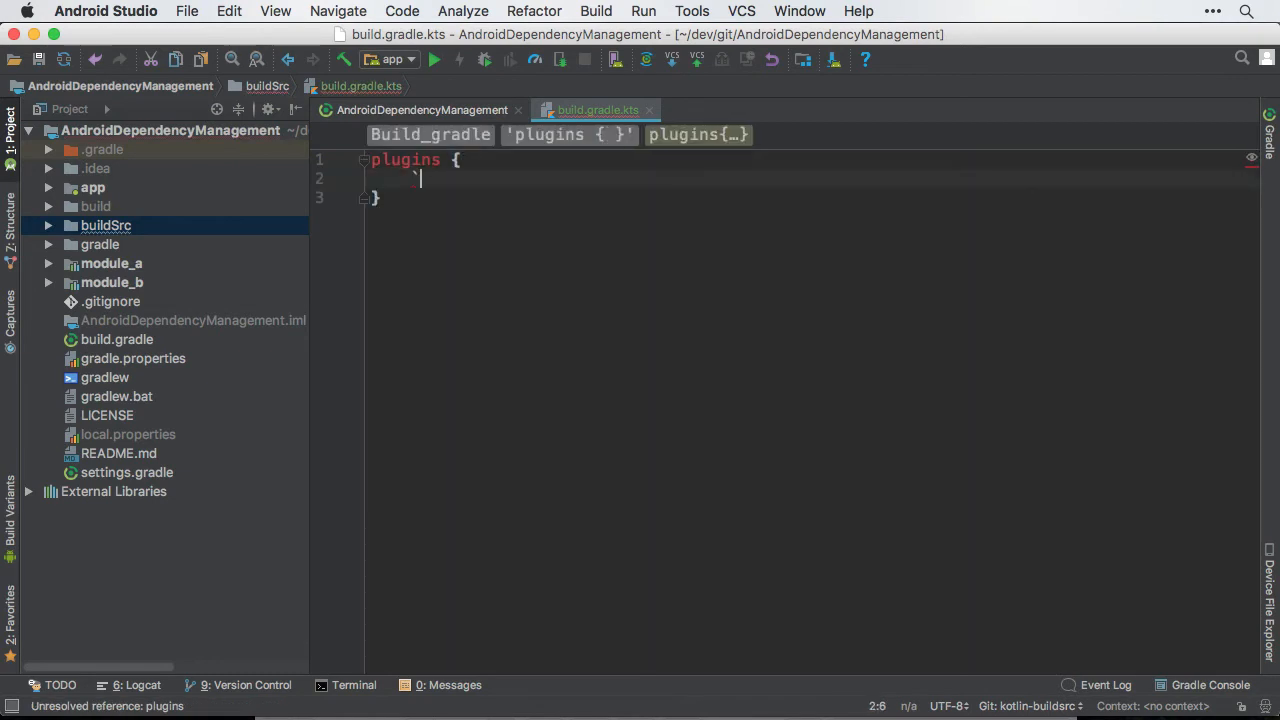
{"action": "type", "text": "kotlin-dsl`"}
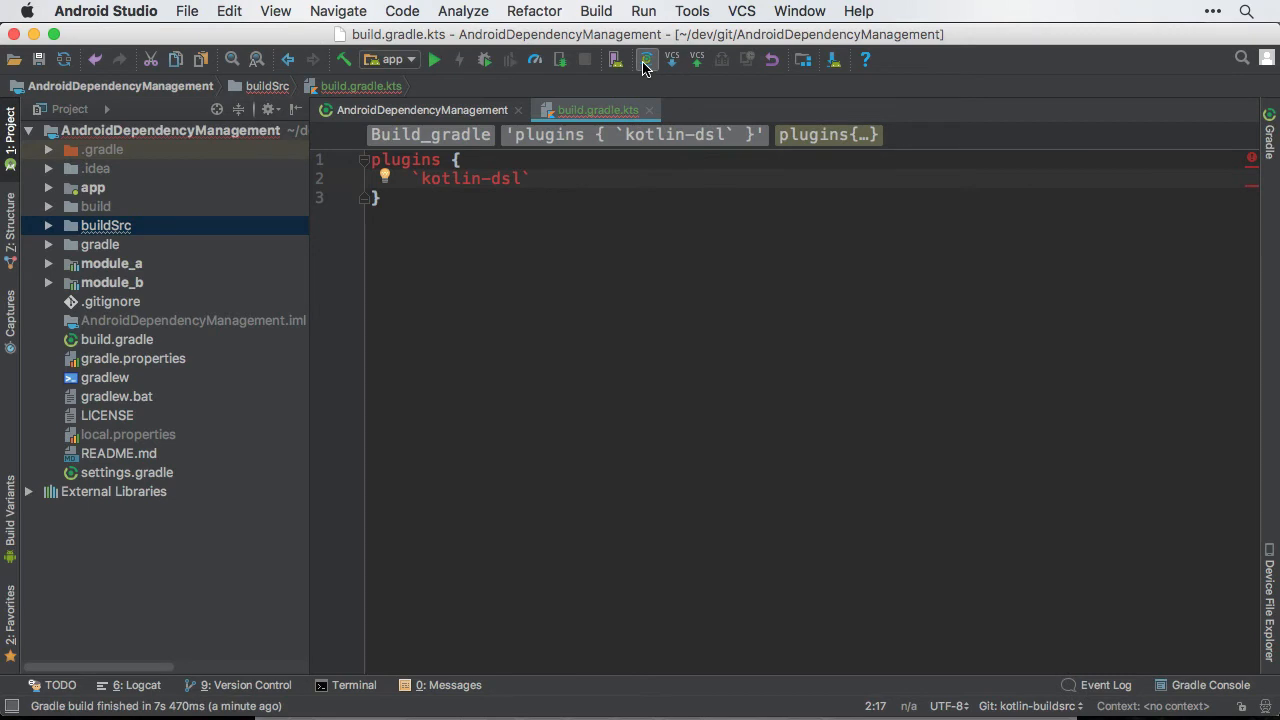
Sync Gradle so buildSrc gains generated .gradle and build folders plus buildSrc.iml
{"action": "left_click", "coordinate": [648, 60]}
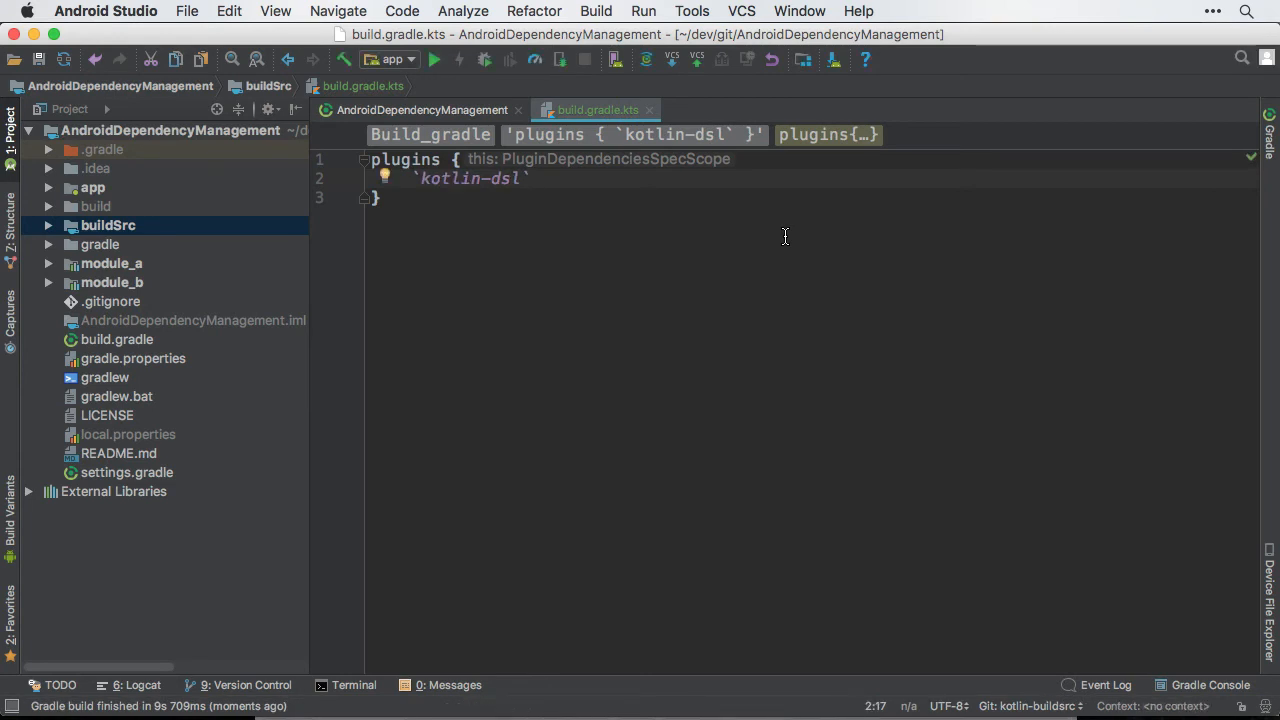
{"action": "left_click", "coordinate": [48, 224]}
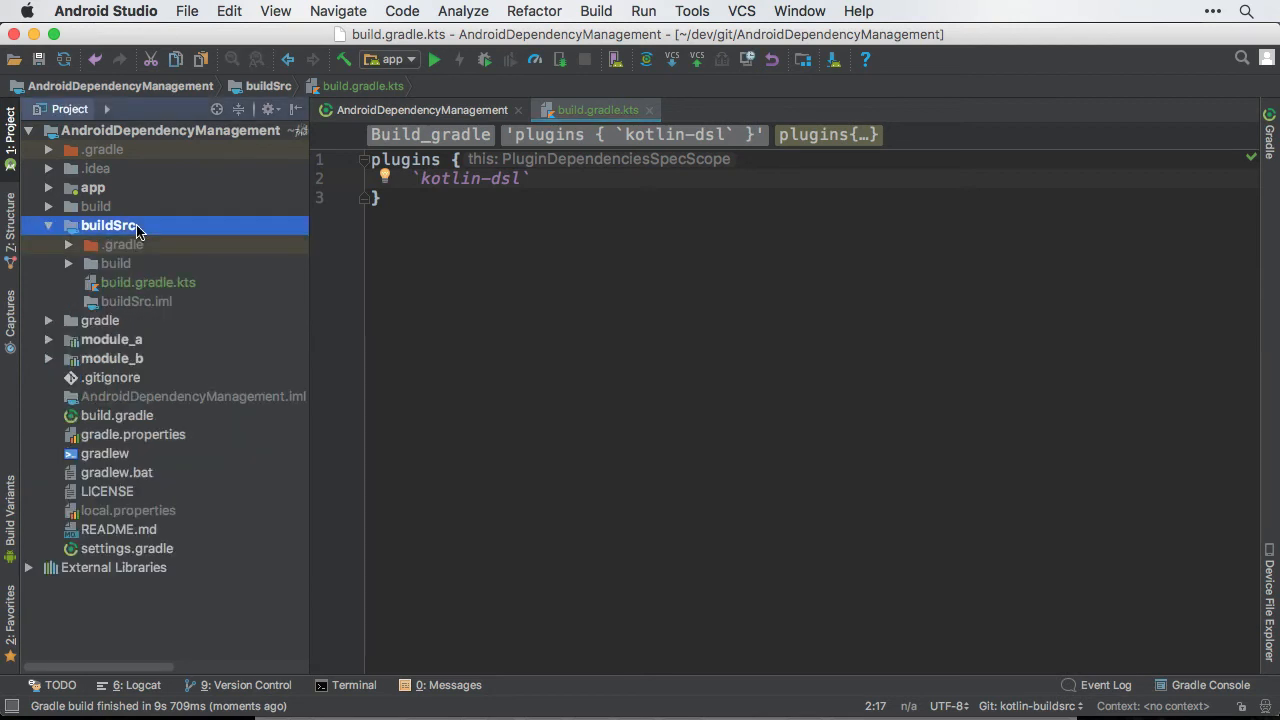
Create a src/main/java directory structure inside buildSrc and select the java folder
{"action": "right_click", "coordinate": [108, 224]}
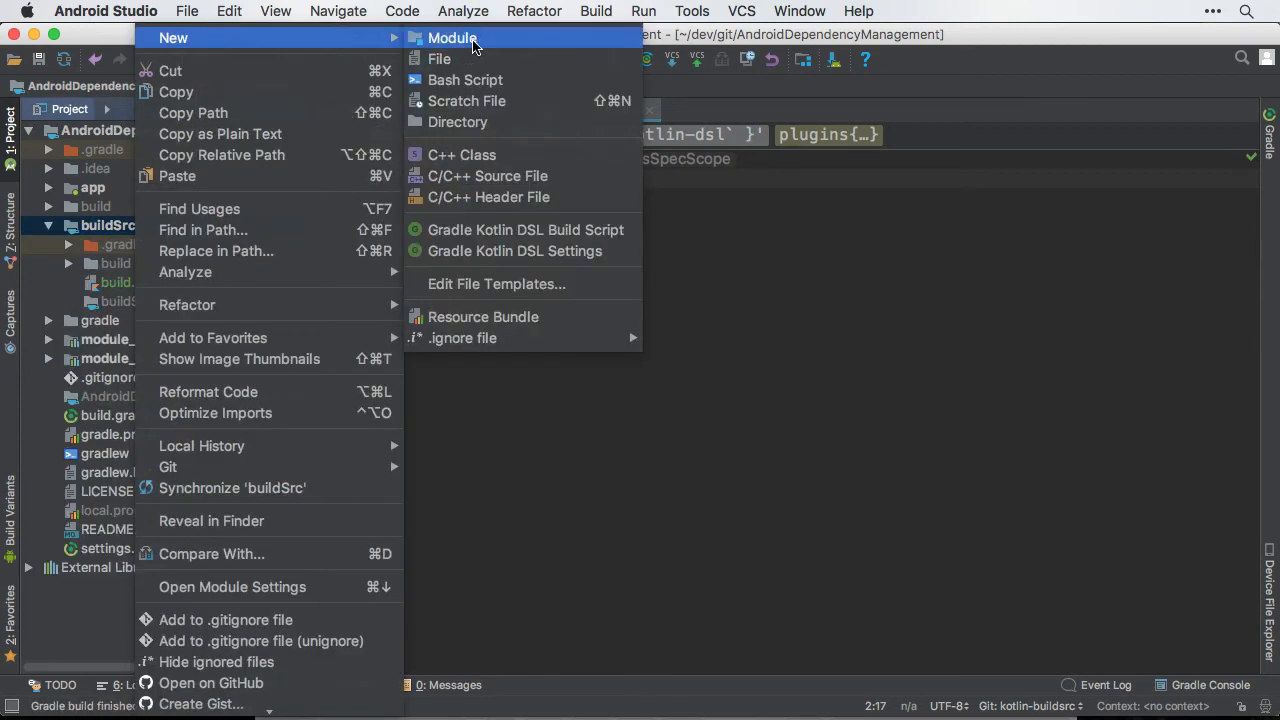
{"action": "left_click", "coordinate": [456, 122]}
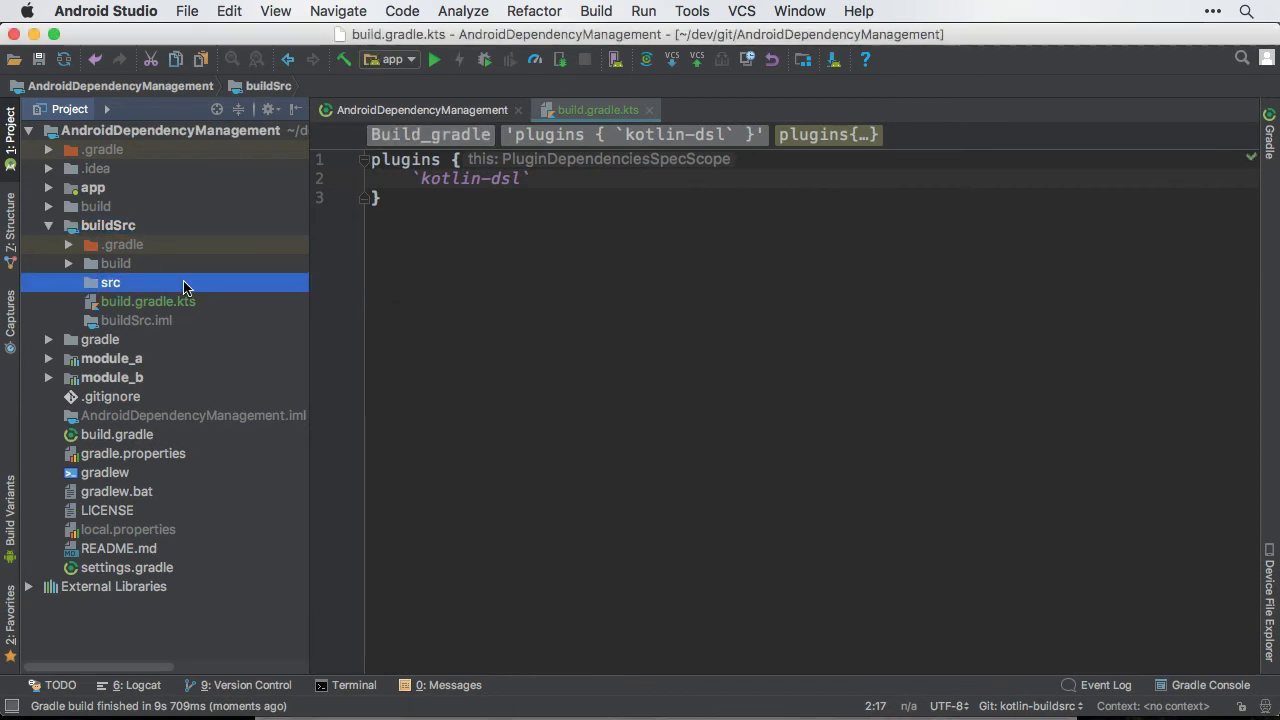
{"action": "type", "text": "main"}
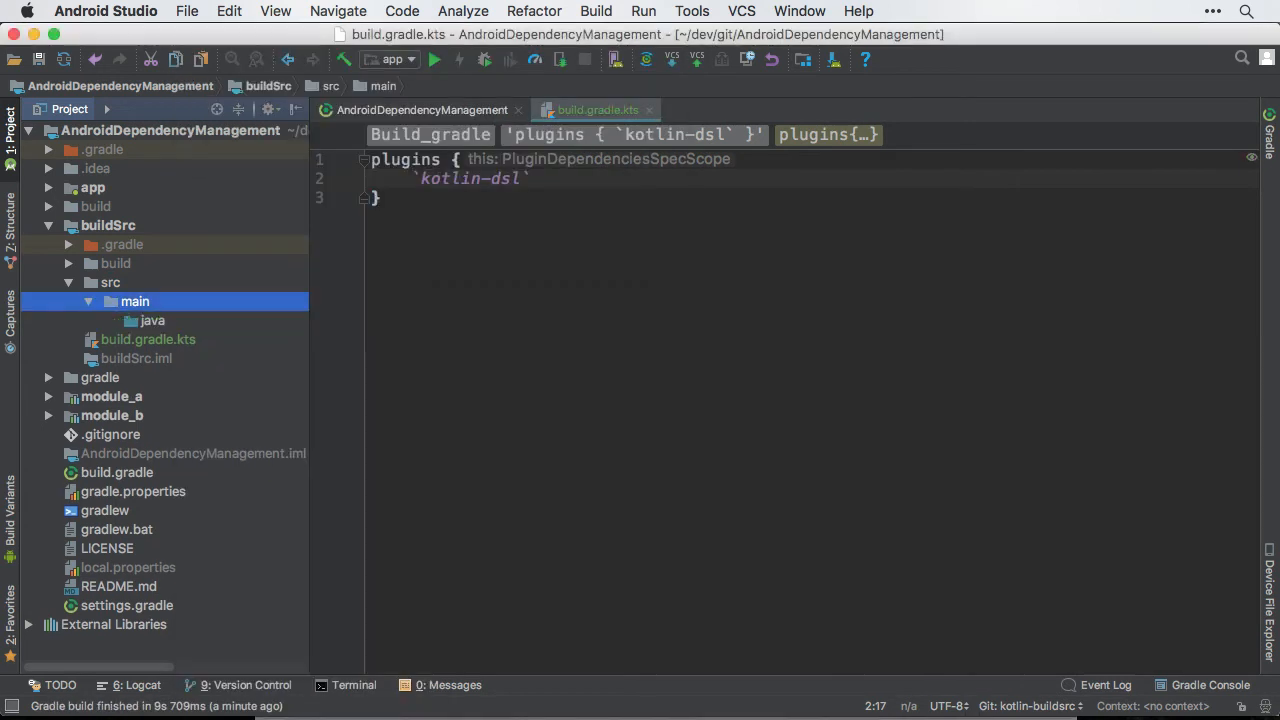
{"action": "left_click", "coordinate": [152, 320]}
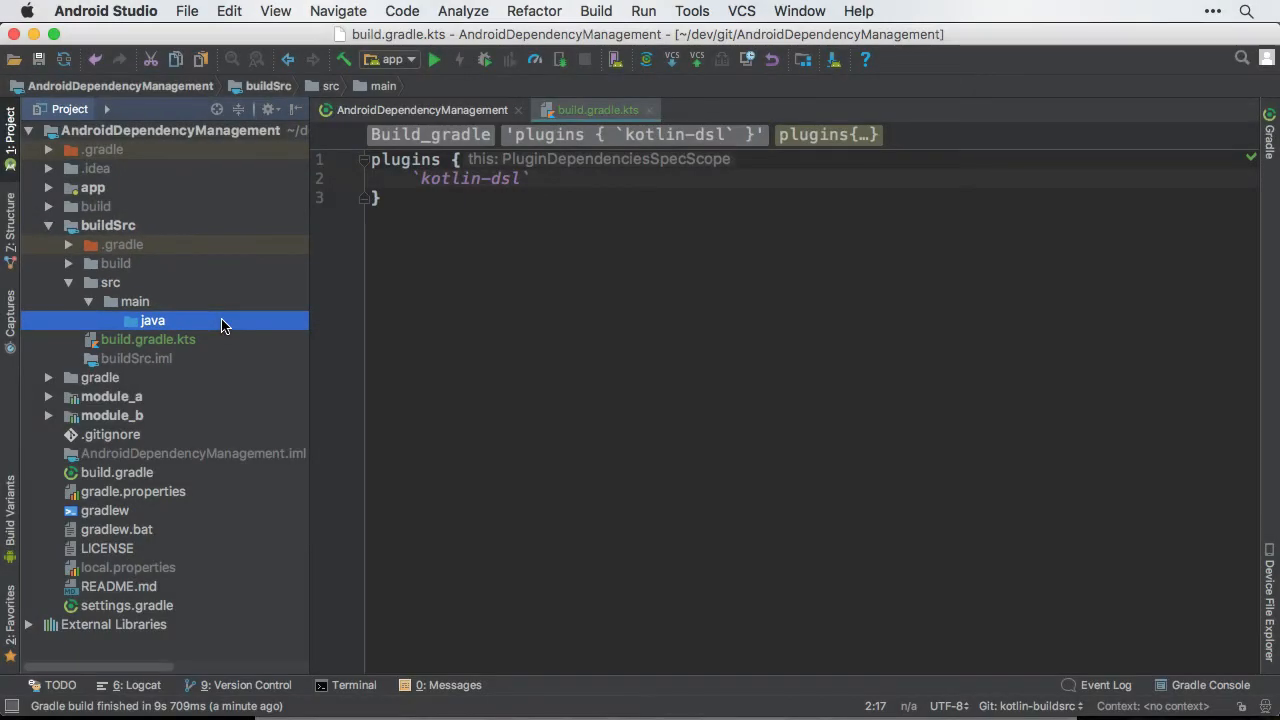
Create an empty Kotlin file Dependencies.kt in buildSrc/src/main/java
{"action": "right_click", "coordinate": [152, 320]}
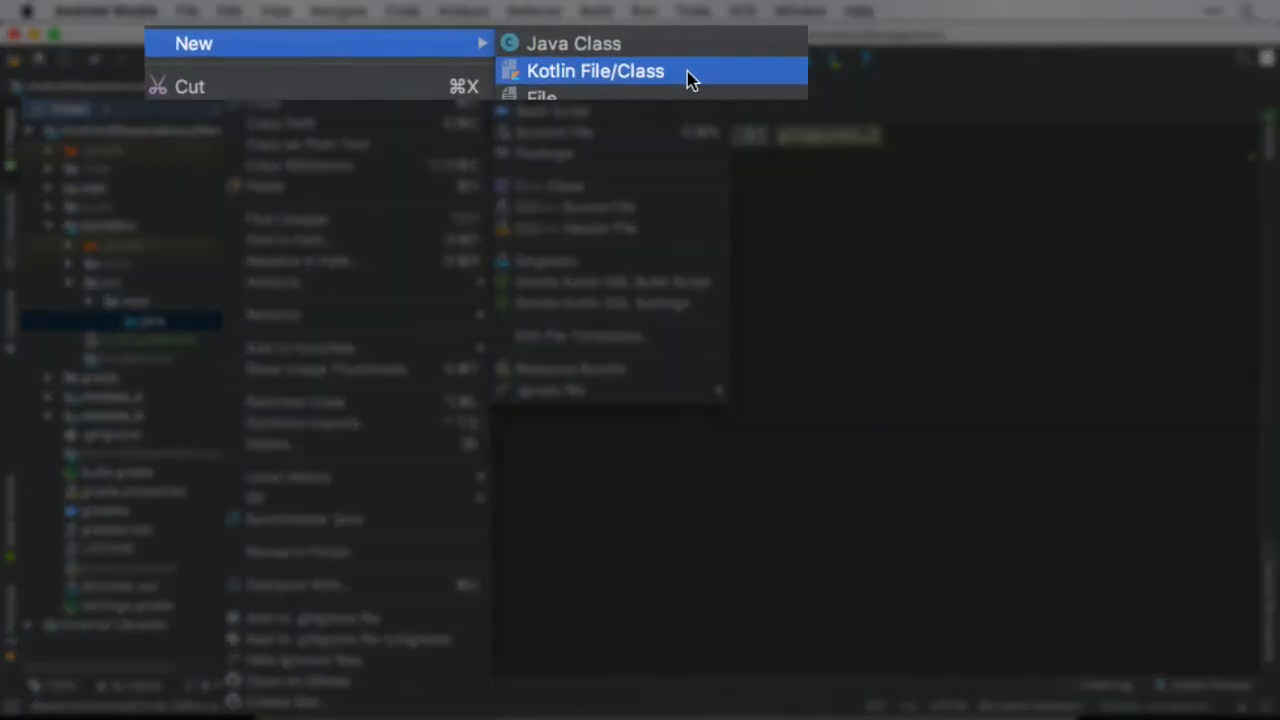
{"action": "left_click", "coordinate": [596, 70]}
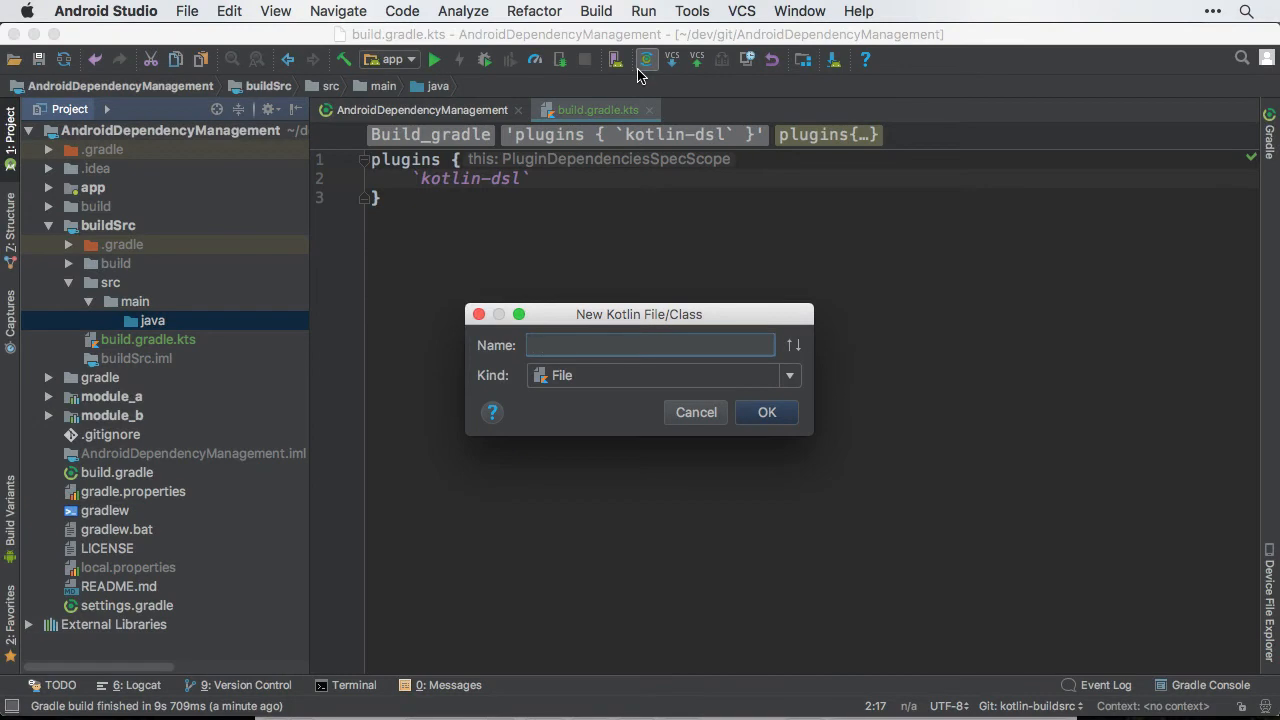
{"action": "type", "text": "Dependencies."}
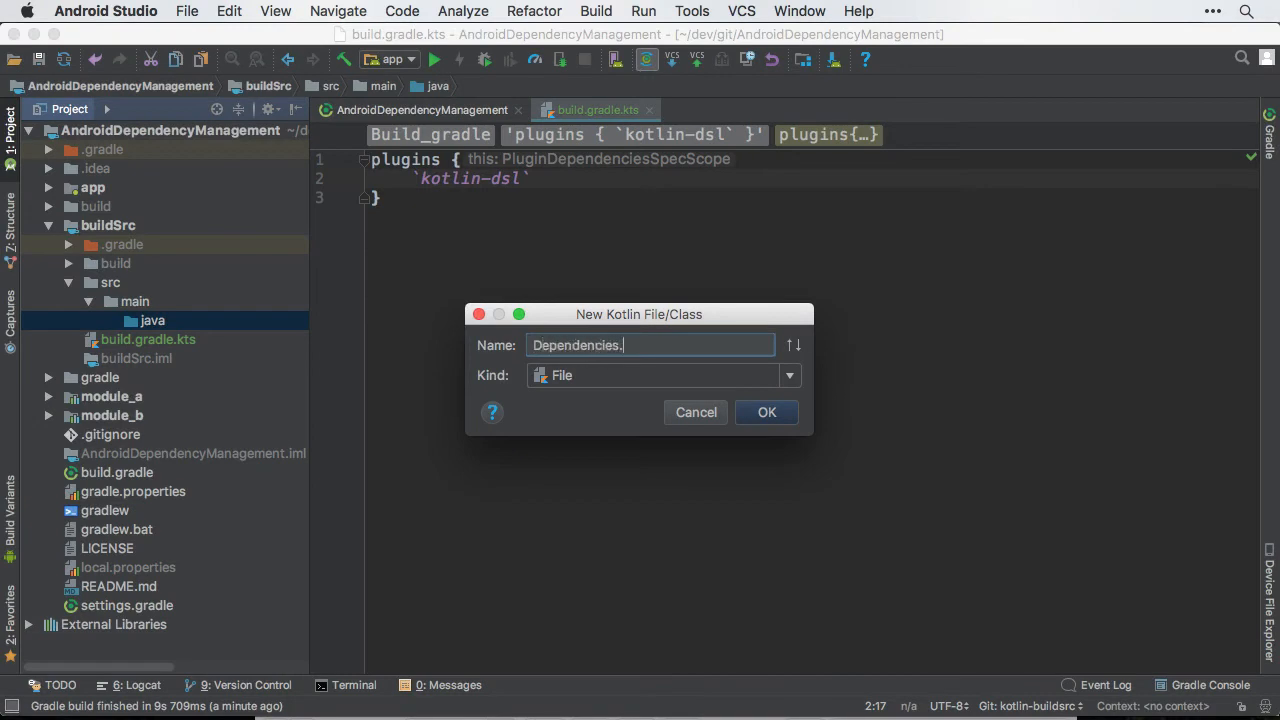
{"action": "type", "text": "kt"}
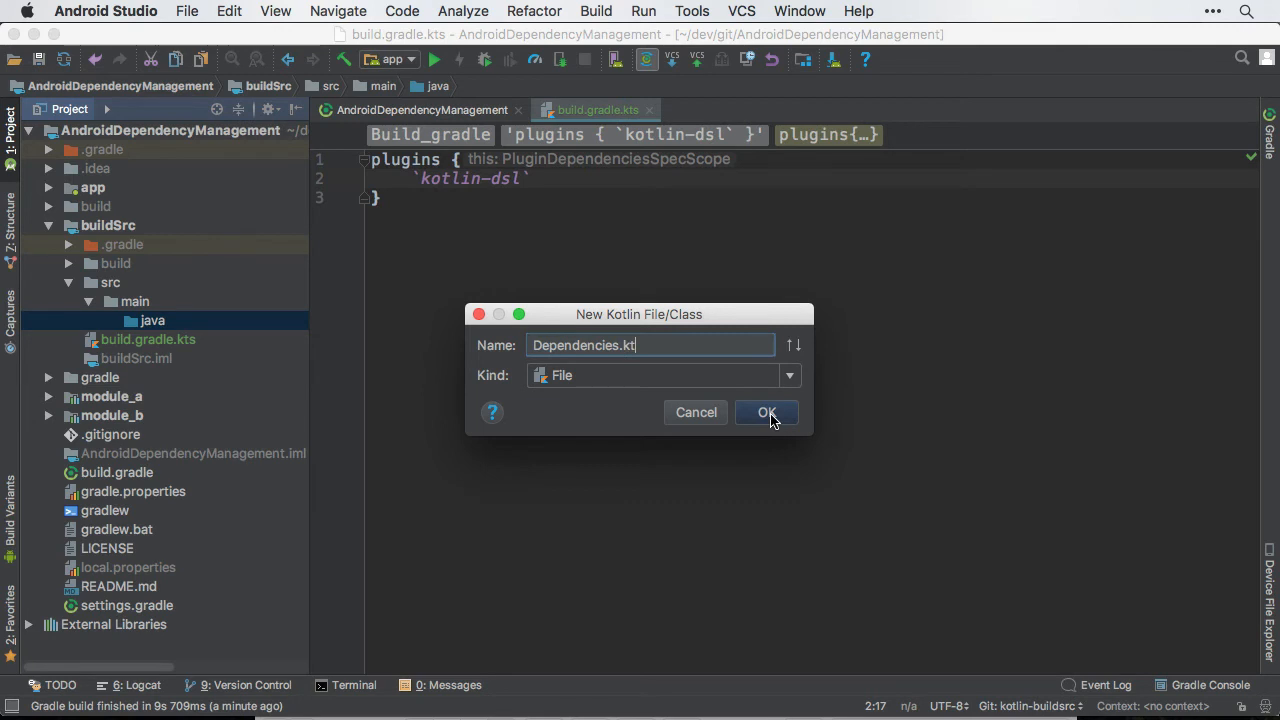
{"action": "left_click", "coordinate": [768, 412]}
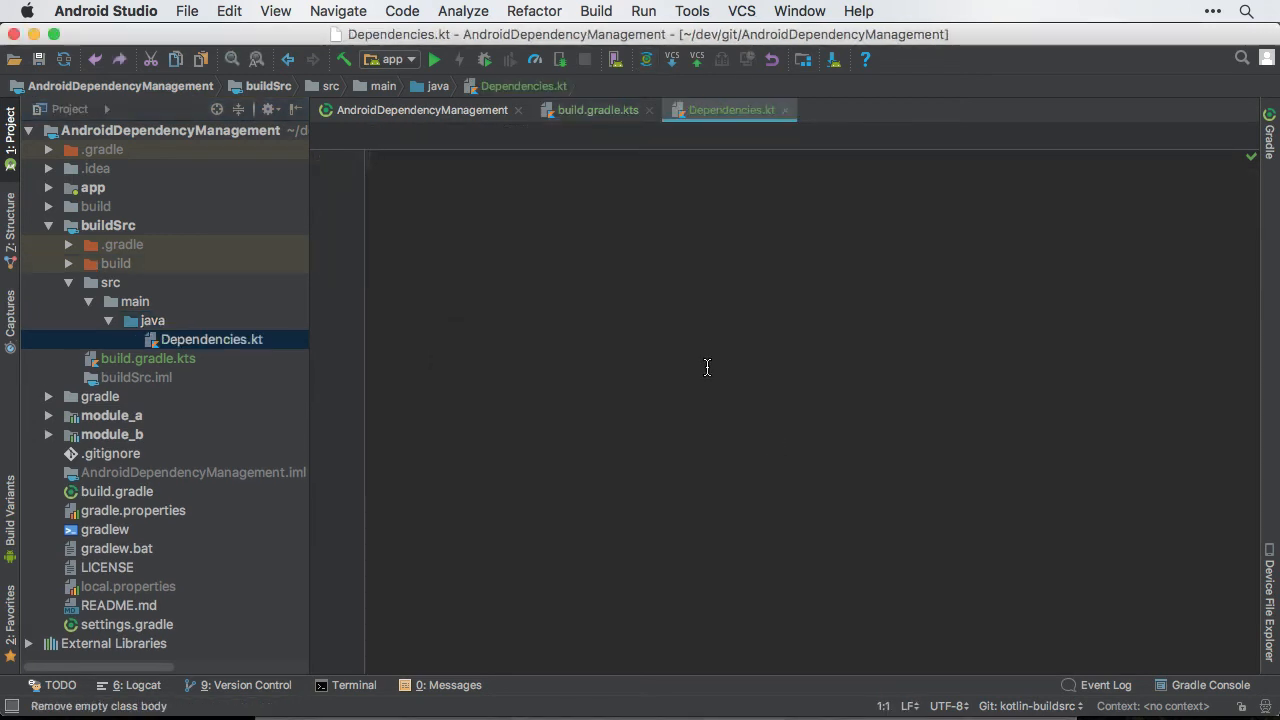
Define object Versions with val kotlin = "1.2.21" and start object Deps
{"action": "type", "text": "object Versions {"}
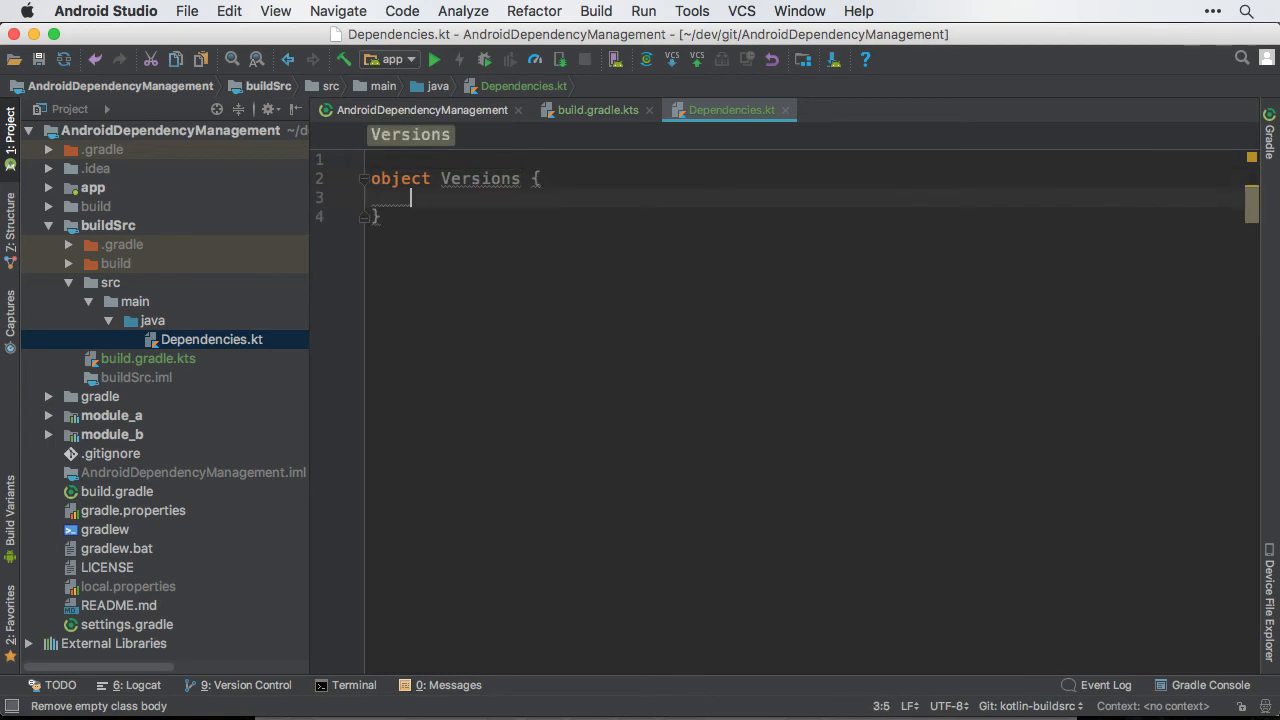
{"action": "type", "text": "val kotlin = \"1."}
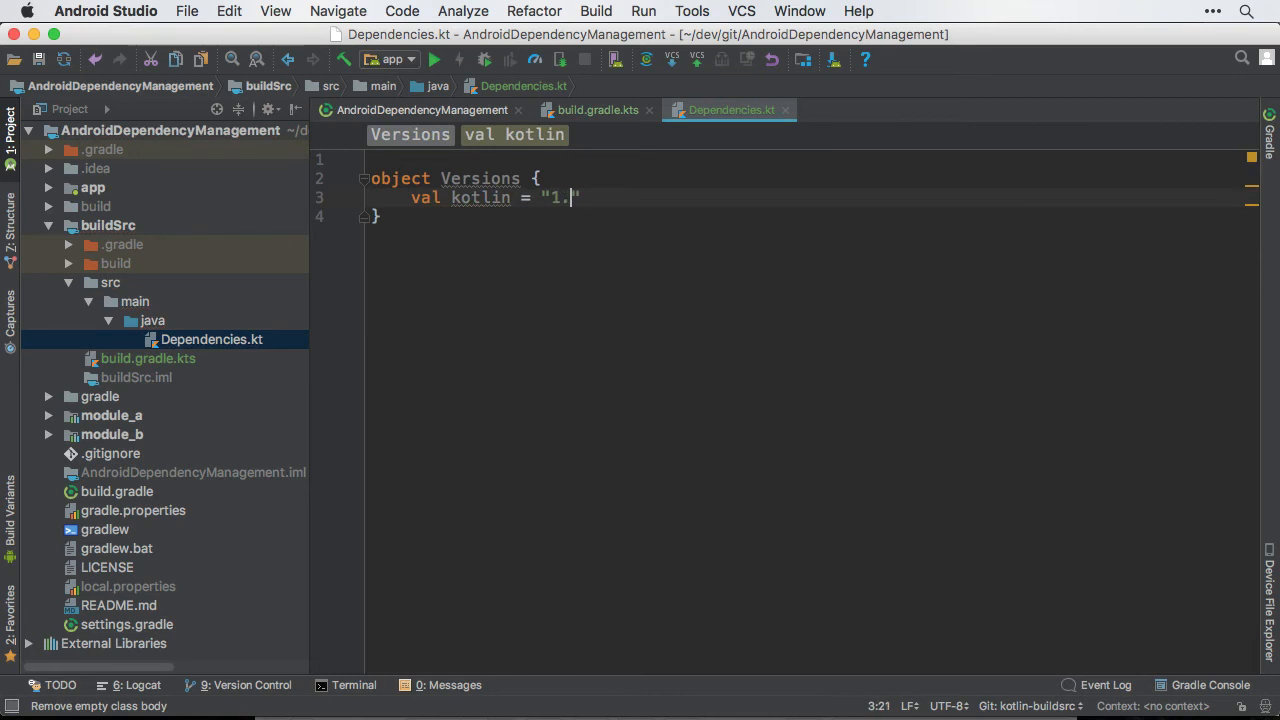
{"action": "type", "text": "2.21"}
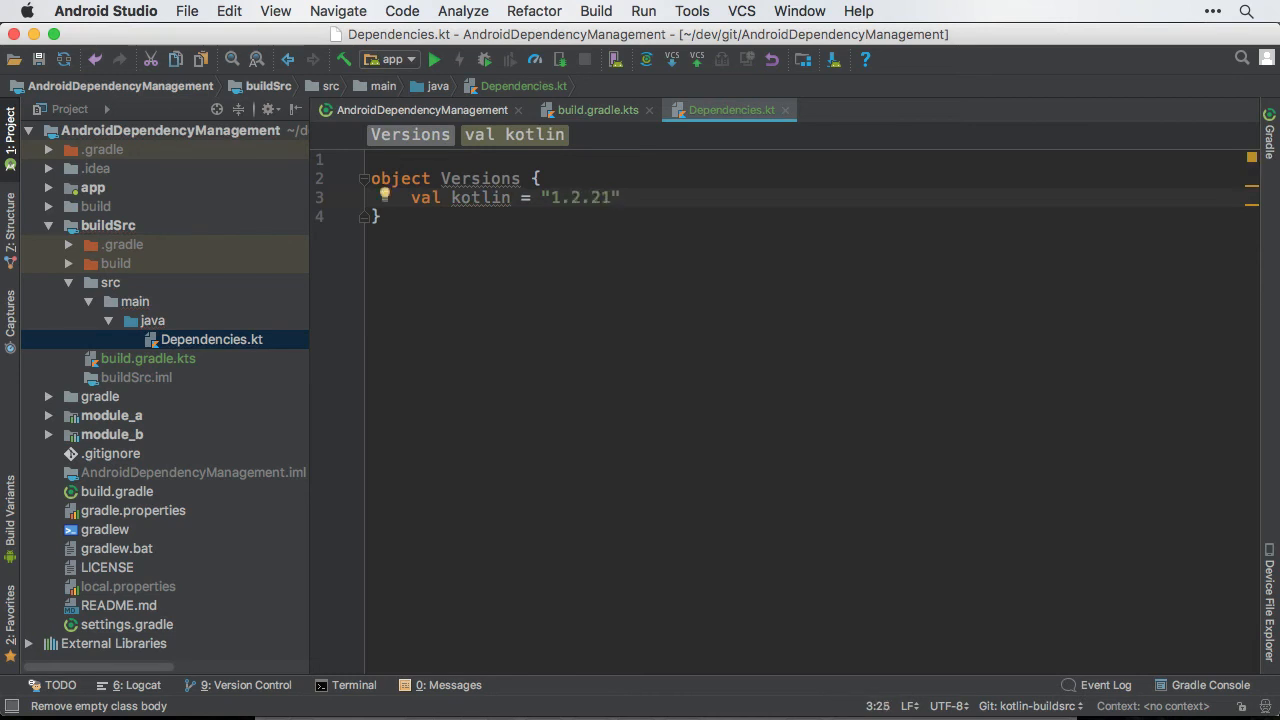
{"action": "type", "text": "object"}
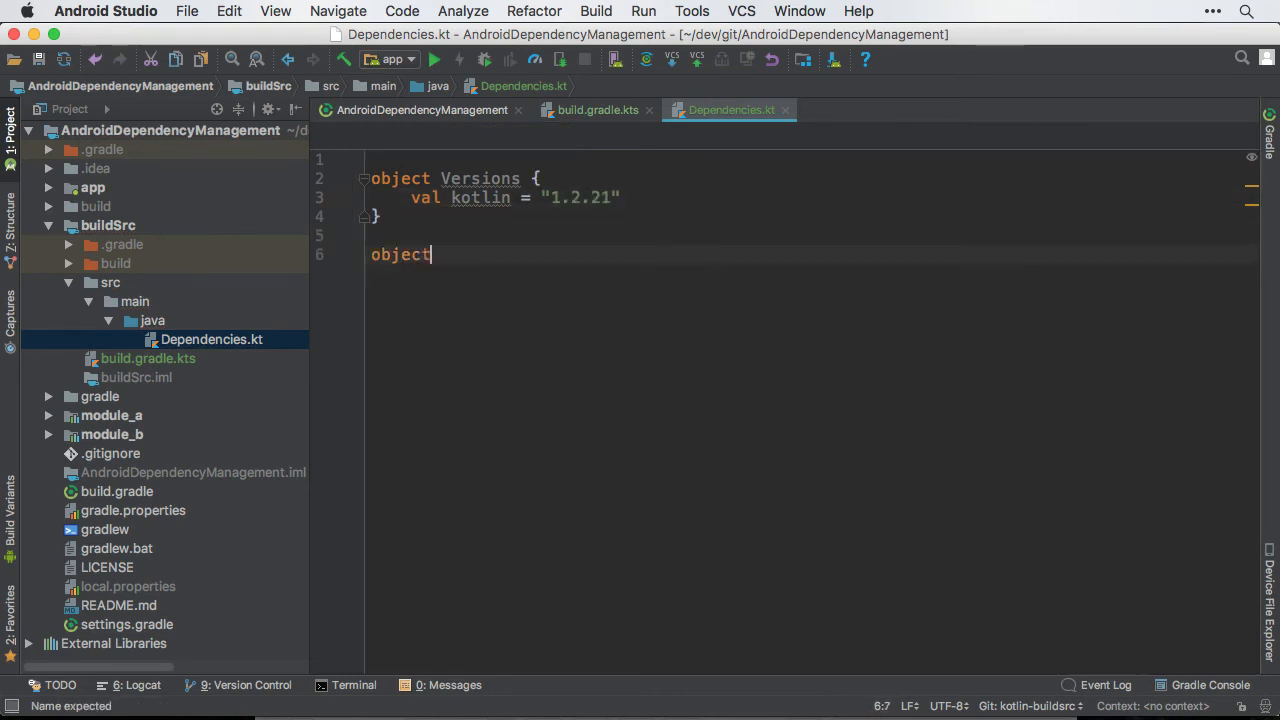
{"action": "type", "text": "Deps {"}
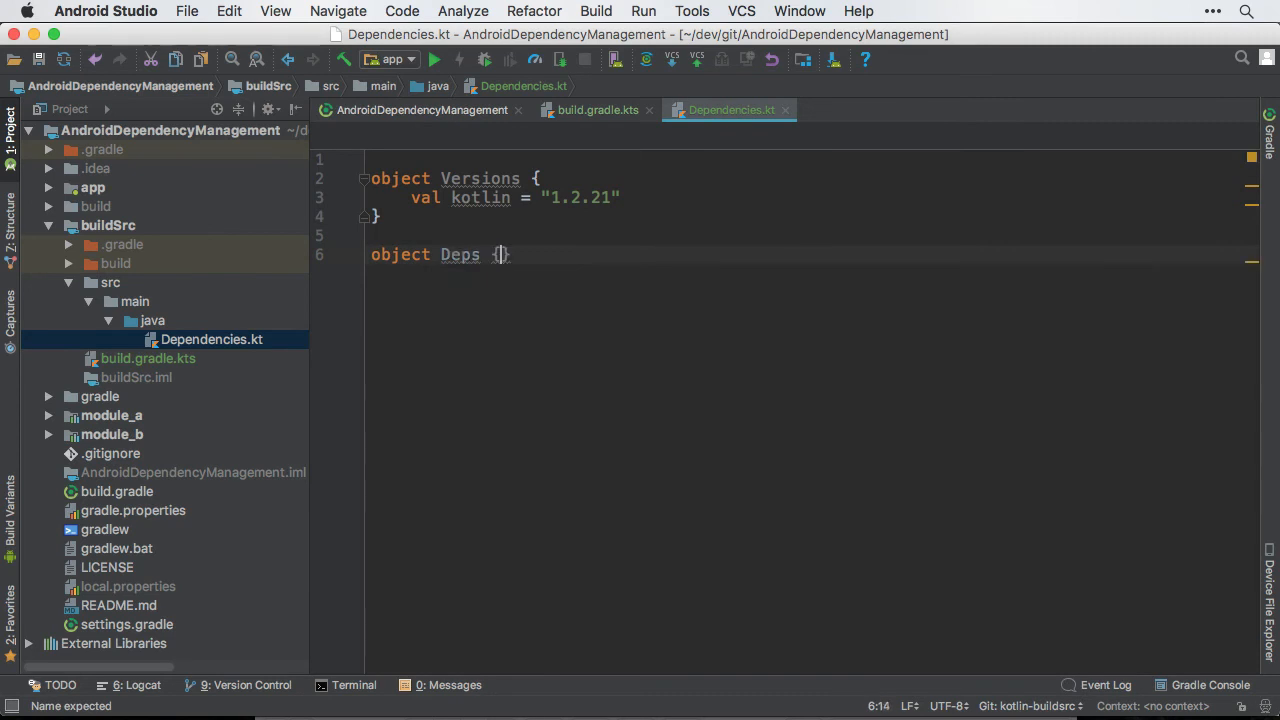
Add val kotlin_stdlib to Deps using the pasted coordinate with ${Versions.kotlin}
{"action": "type", "text": "val kotli"}
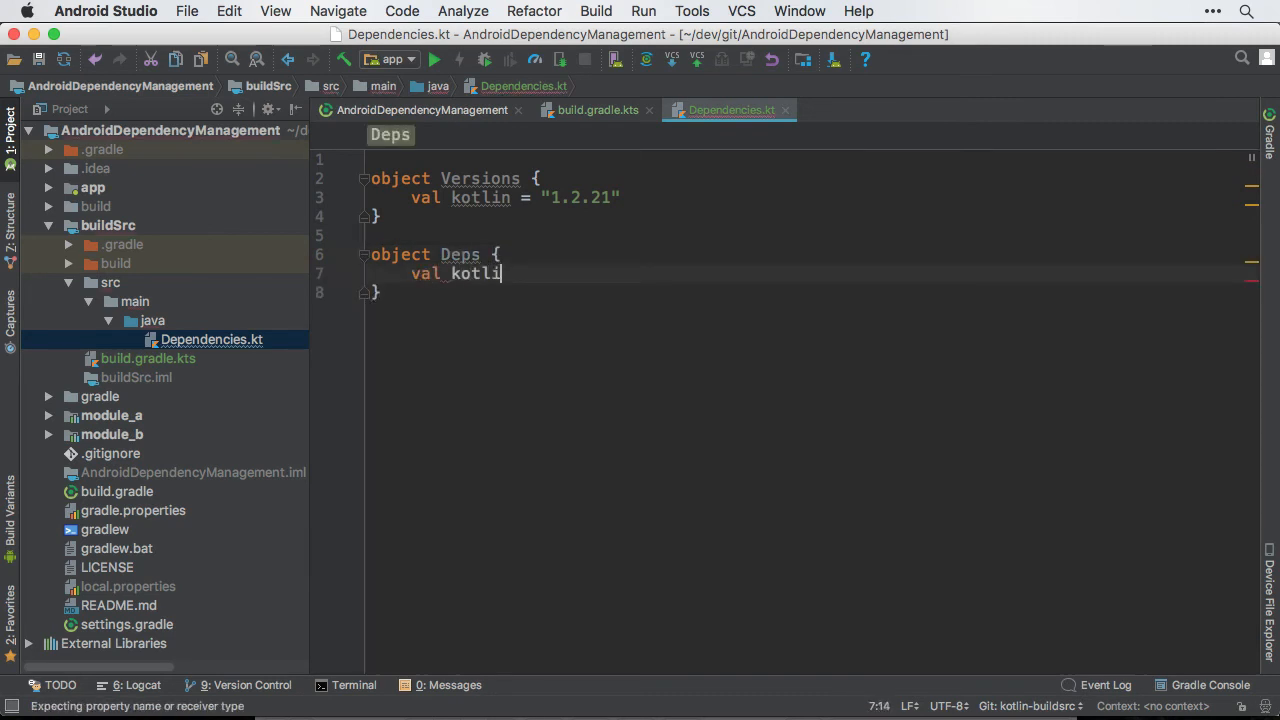
{"action": "type", "text": "n_std"}
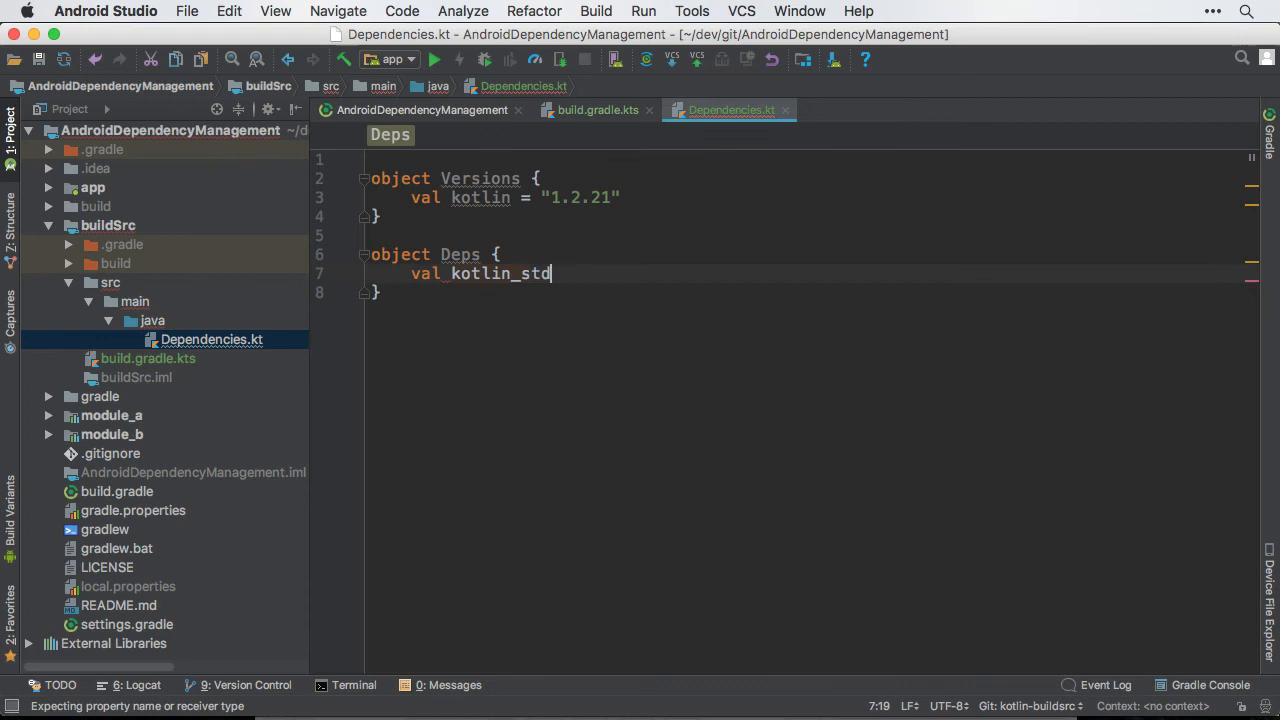
{"action": "type", "text": "lib="}
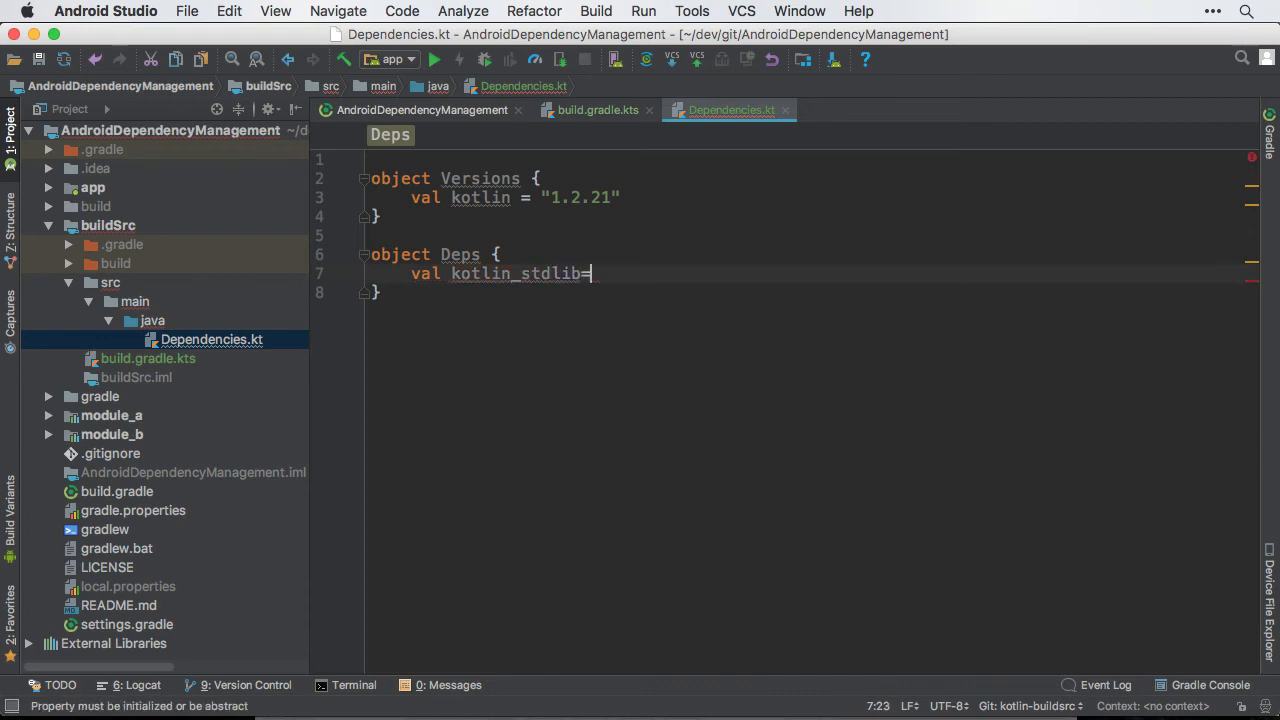
{"action": "mouse_move", "coordinate": [148, 358]}
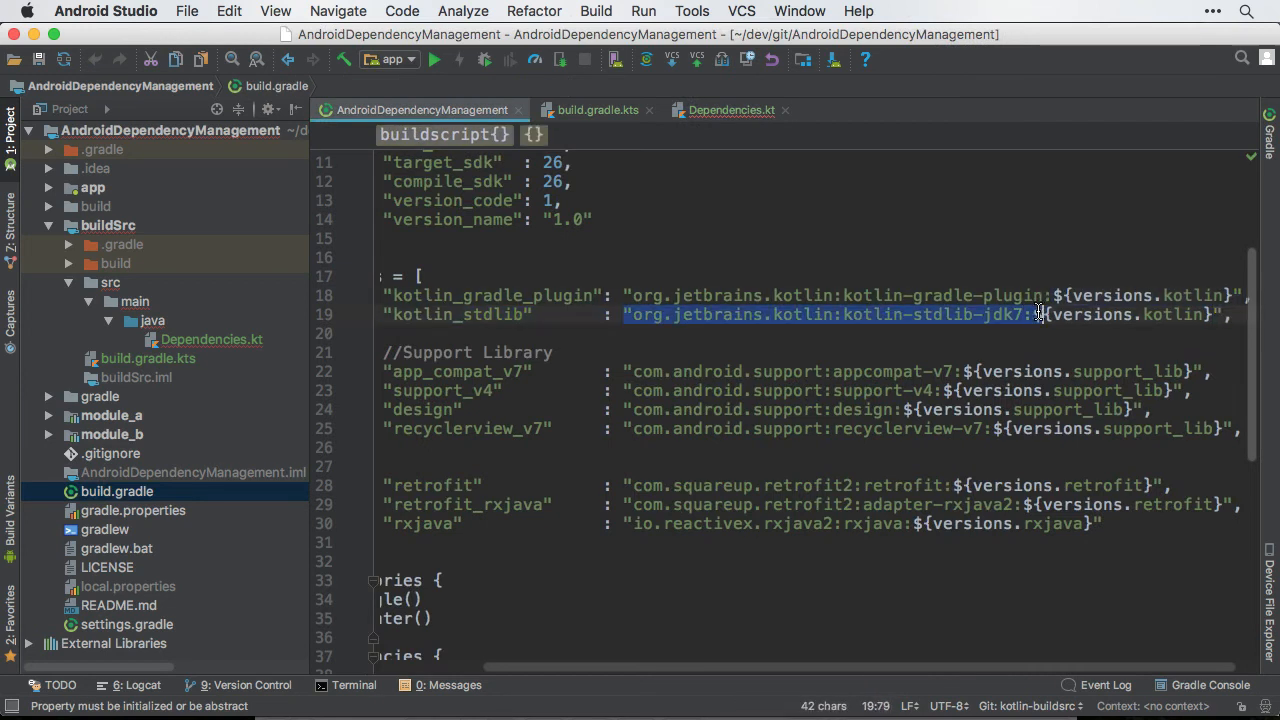
{"action": "left_click", "coordinate": [732, 108]}
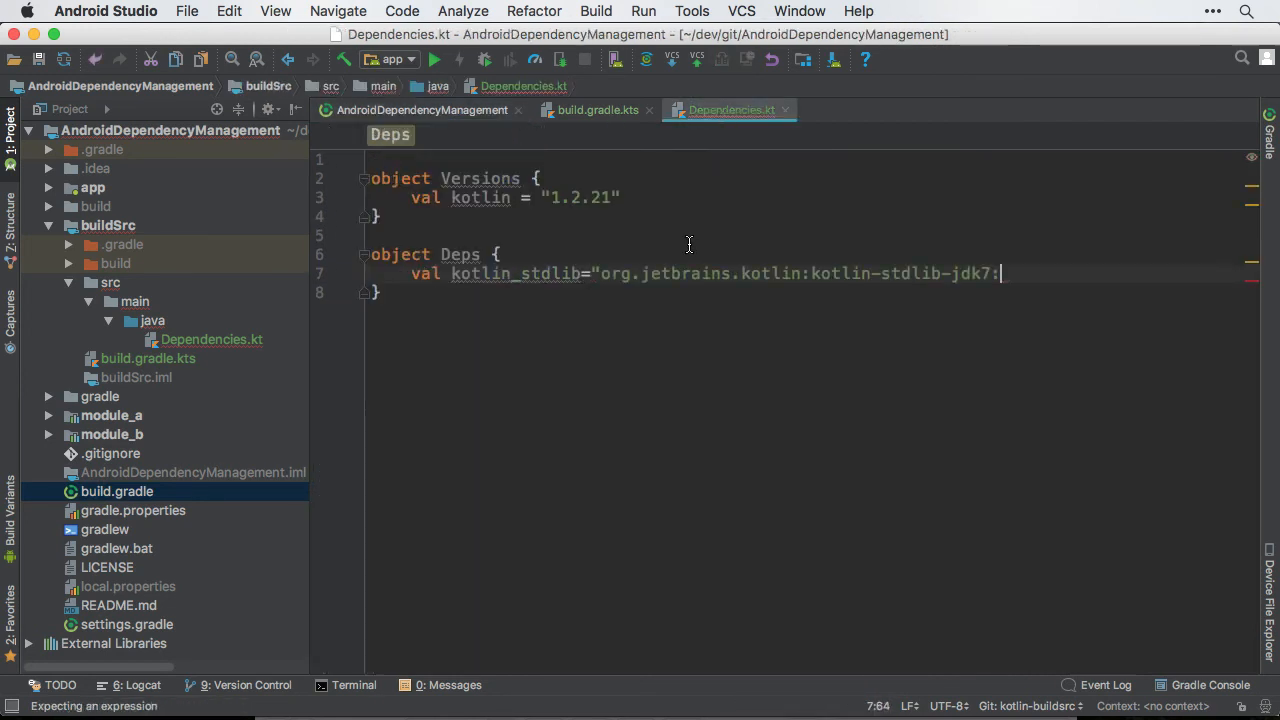
{"action": "type", "text": "${Versions"}
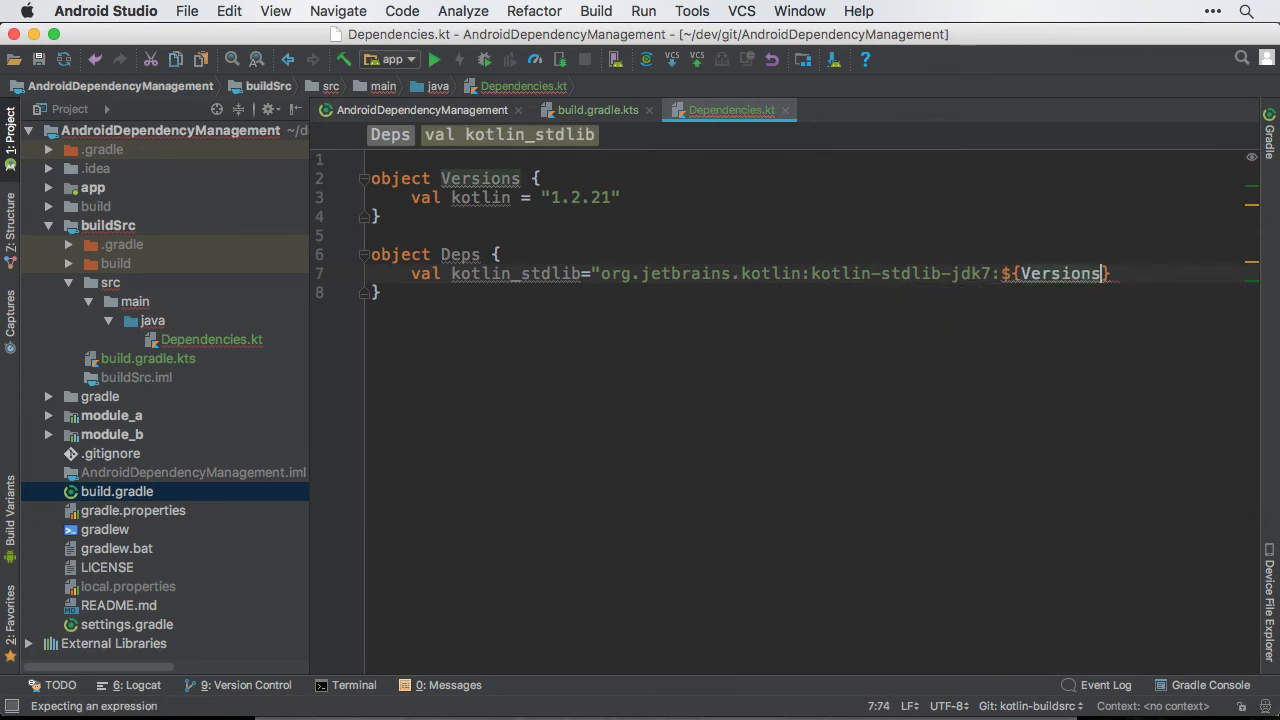
{"action": "type", "text": ".kotlin"}
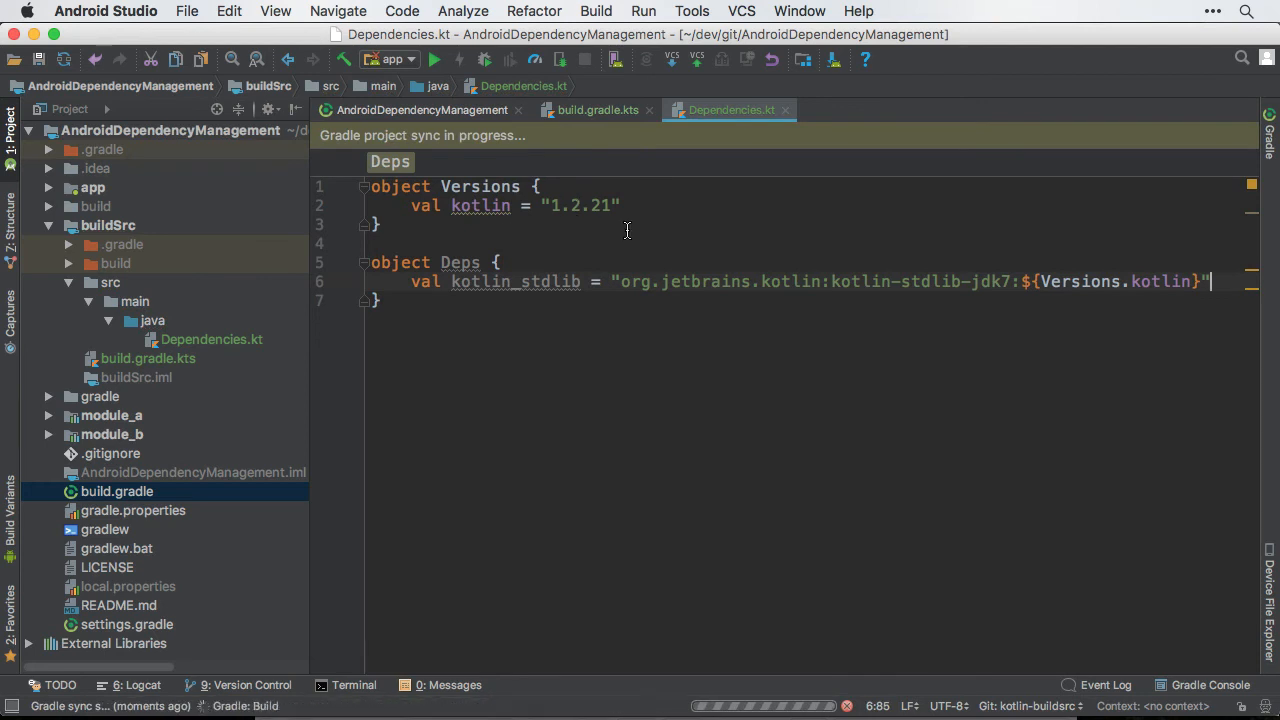
{"action": "left_click", "coordinate": [92, 188]}
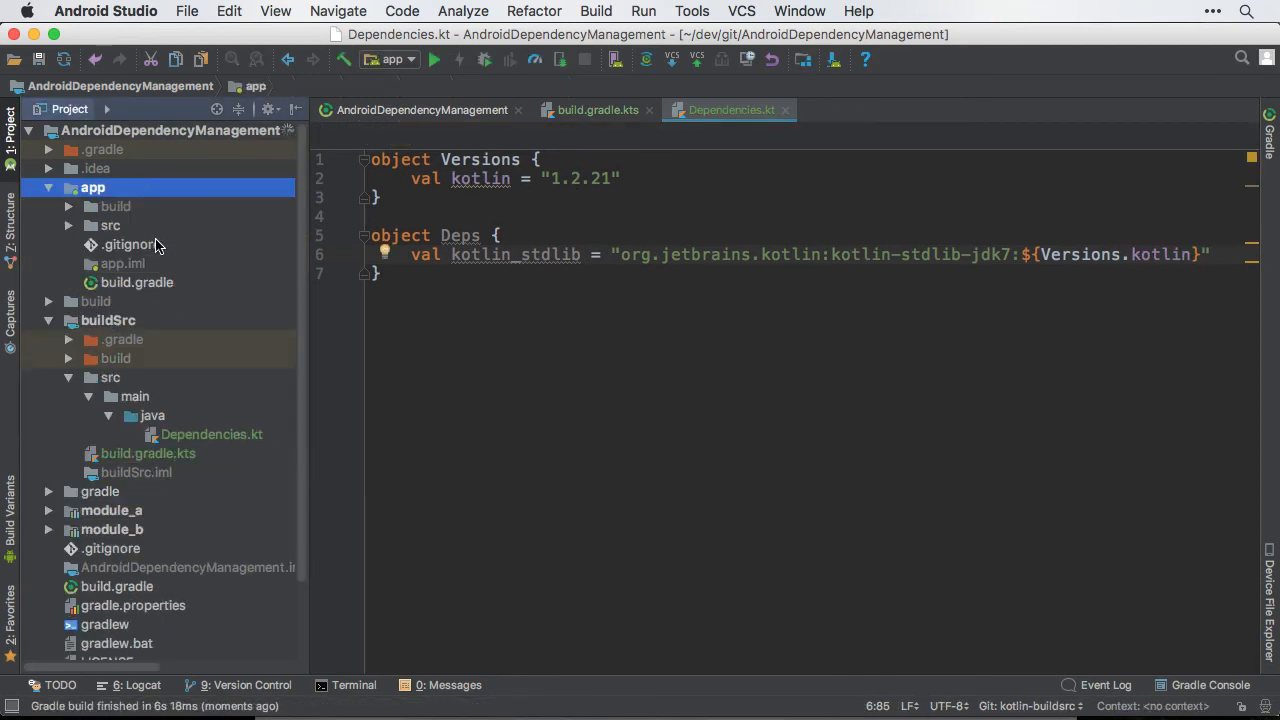
Change app/build.gradle to implementation Deps.kotlin_stdlib, build, and jump to its declaration
{"action": "double_click", "coordinate": [136, 282]}
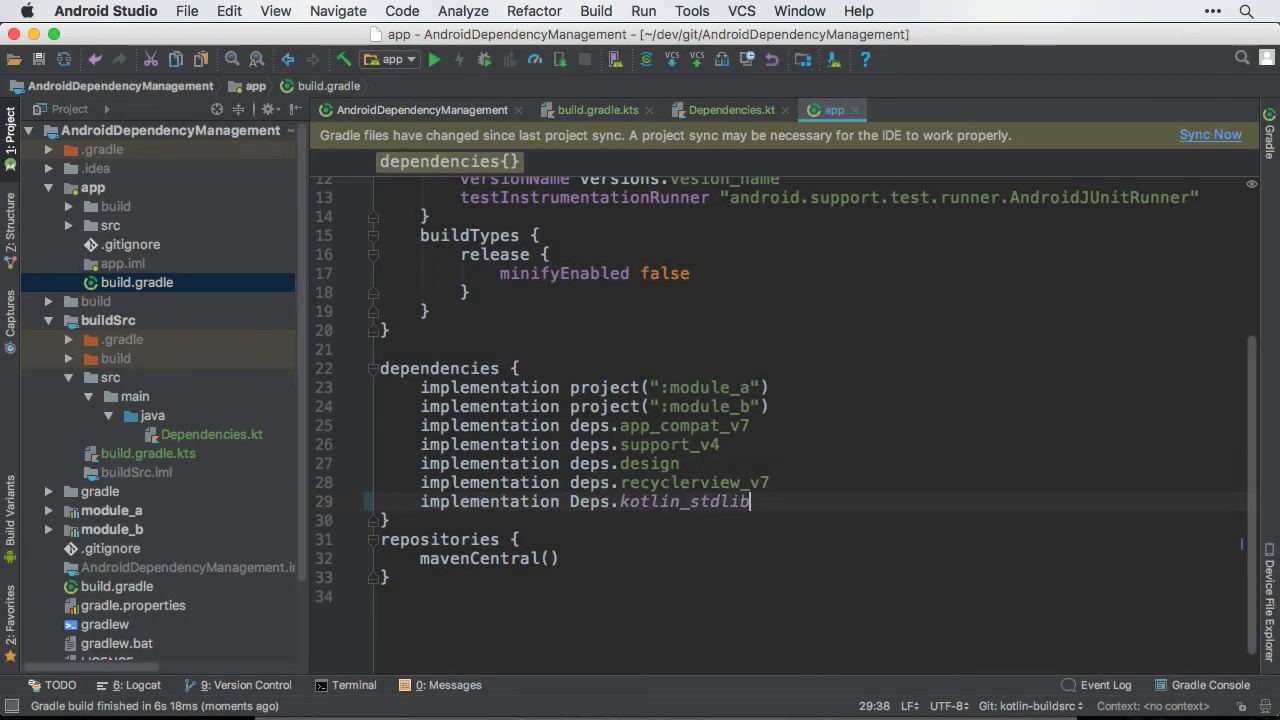
{"action": "left_click", "coordinate": [1210, 134]}
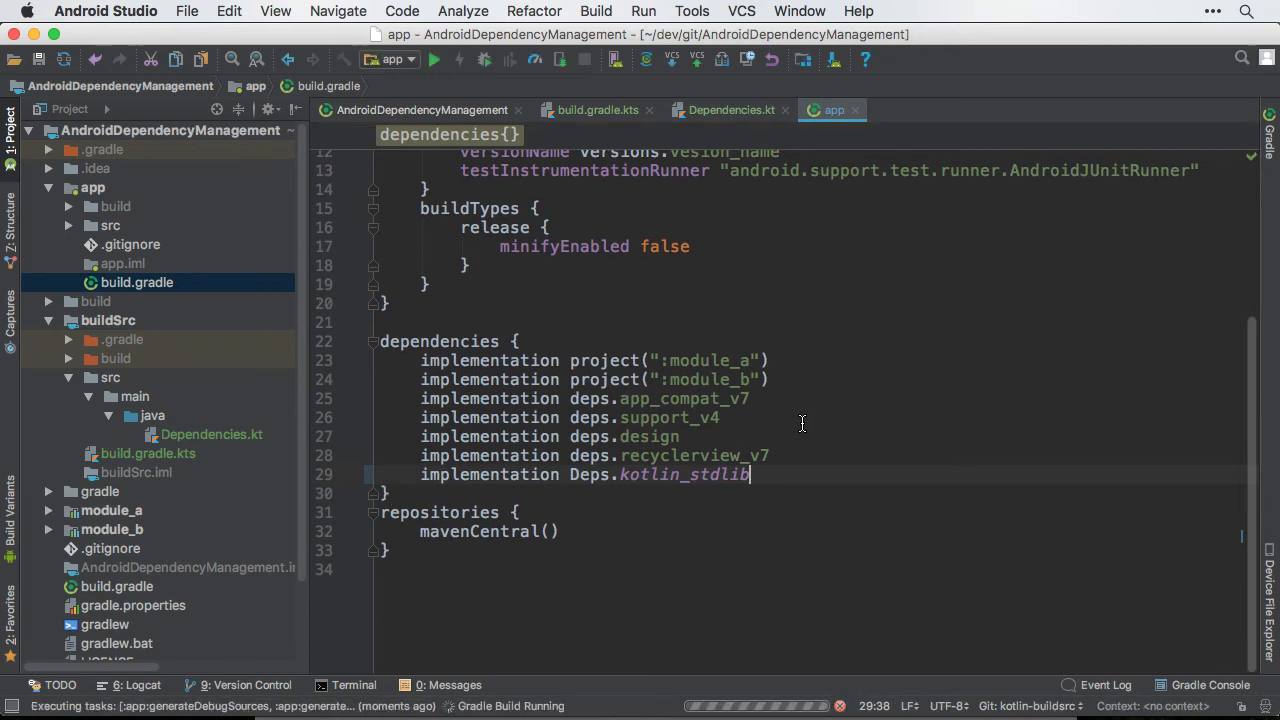
{"action": "mouse_move", "coordinate": [684, 474]}
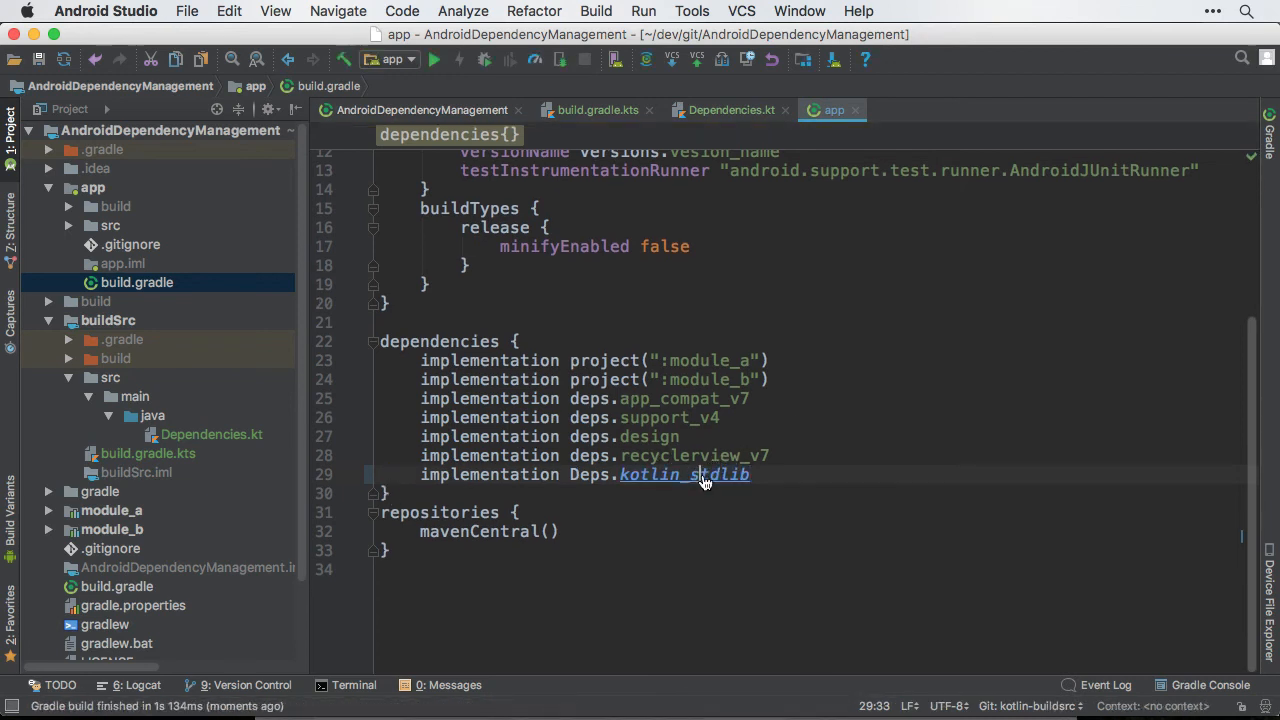
{"action": "left_click", "coordinate": [704, 474]}
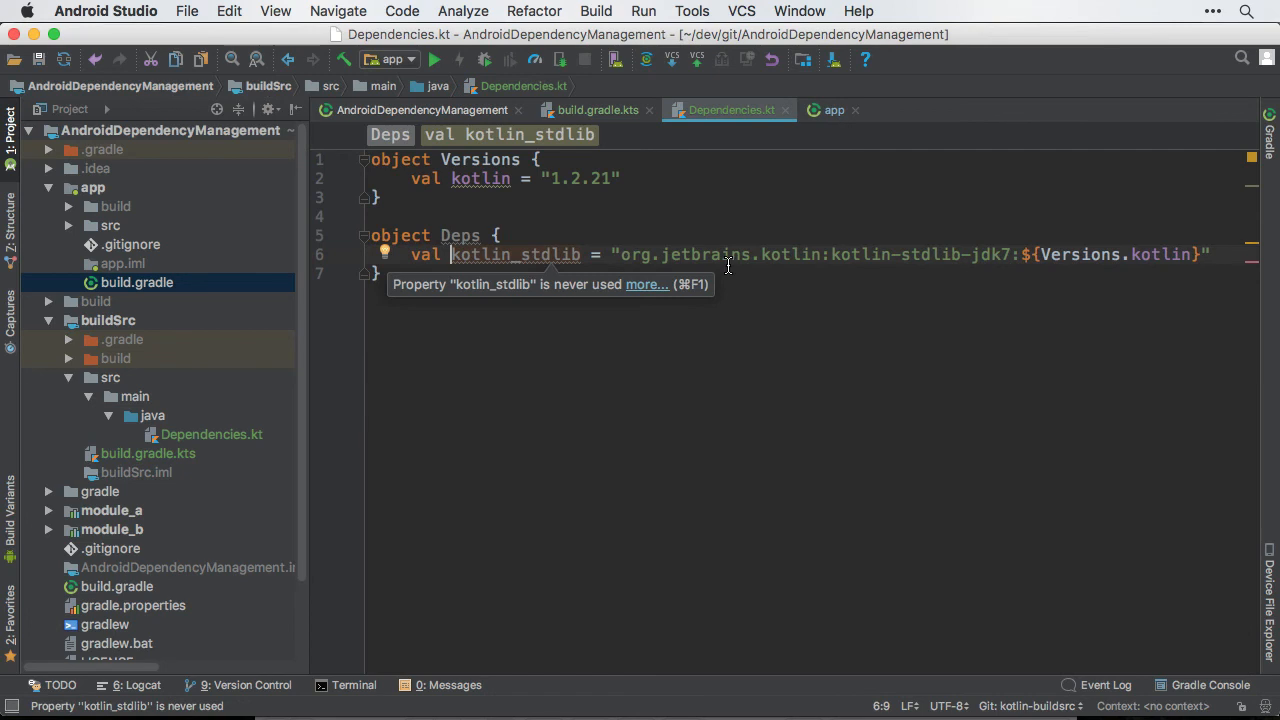
{"action": "mouse_move", "coordinate": [608, 206]}
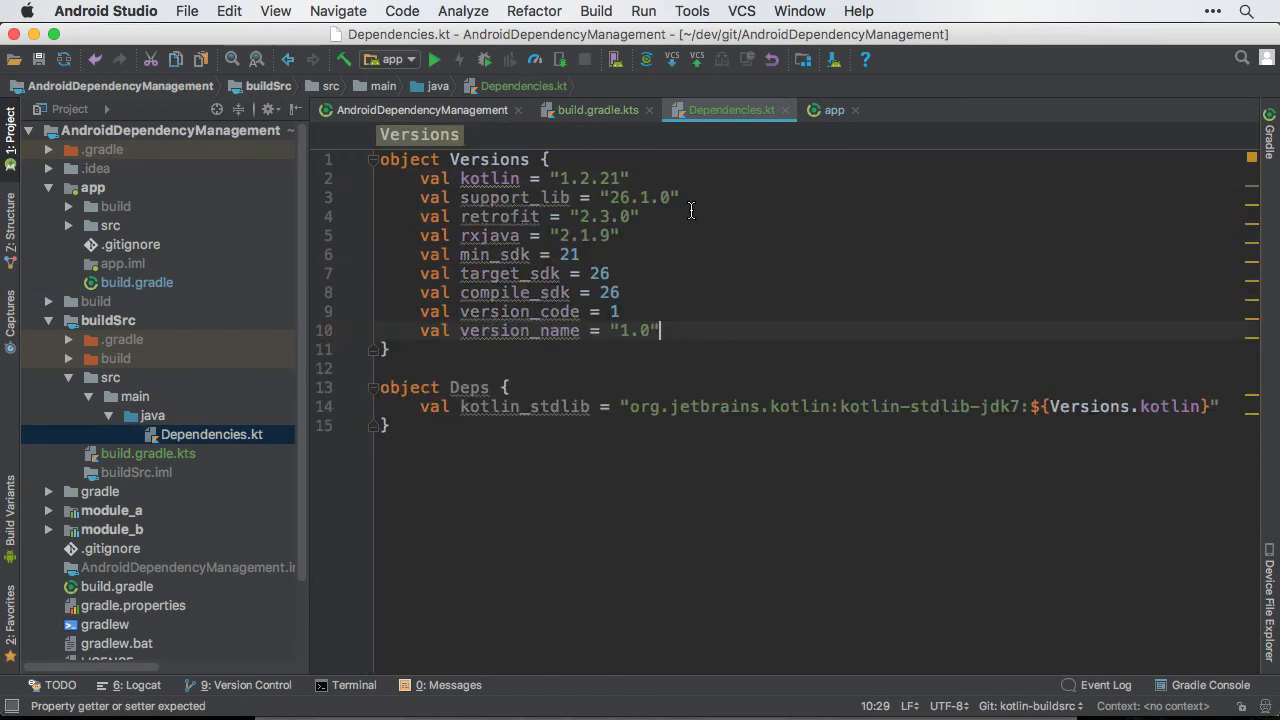
Add support_lib, retrofit, rxjava, SDK and version vals to Versions; use Versions.compile_sdk in app
{"action": "double_click", "coordinate": [1164, 406]}
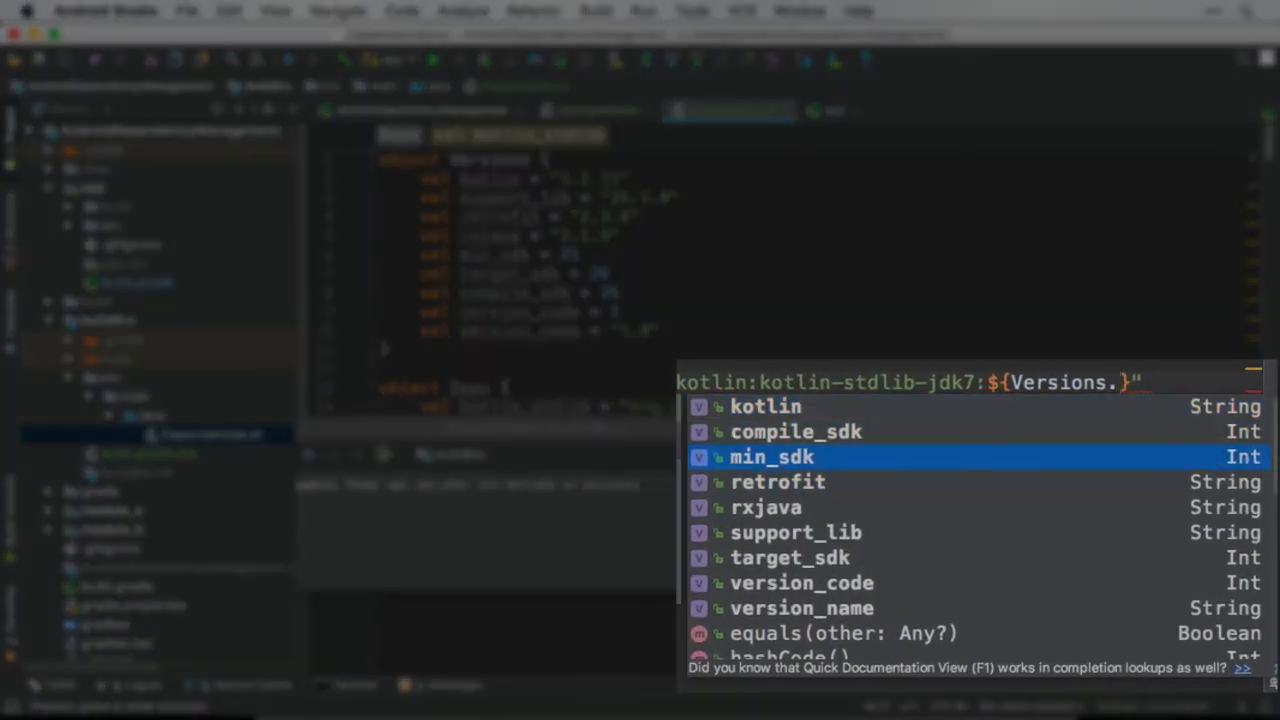
{"action": "left_click", "coordinate": [764, 406]}
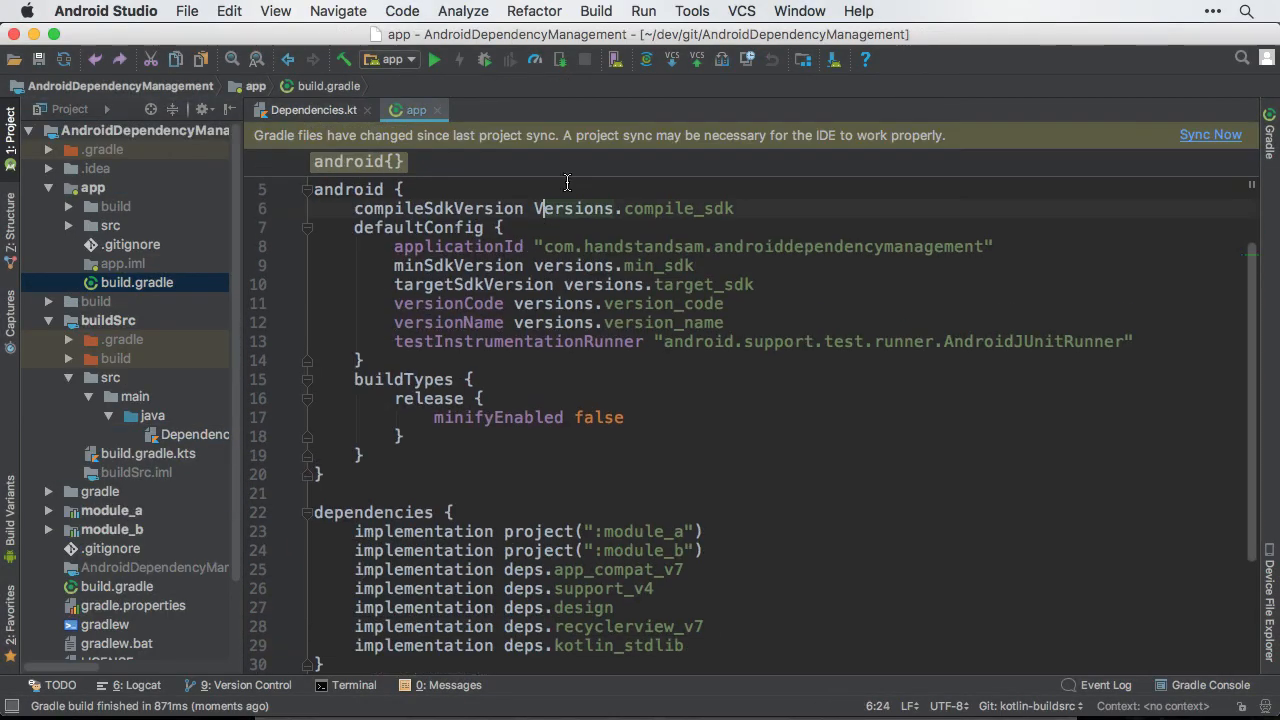
Replace versions./deps. with Versions./Deps. throughout app/build.gradle
{"action": "double_click", "coordinate": [552, 304]}
{"action": "type", "text": "D"}
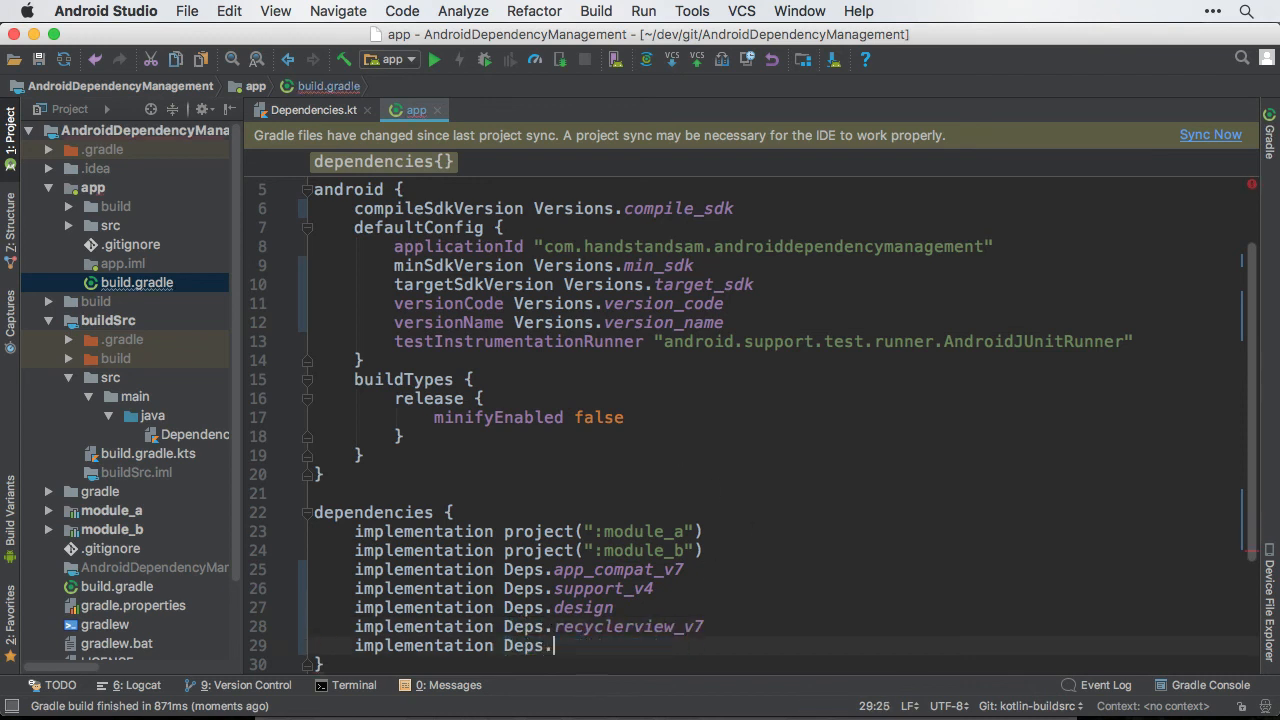
{"action": "type", "text": "kotlin_stdlib"}
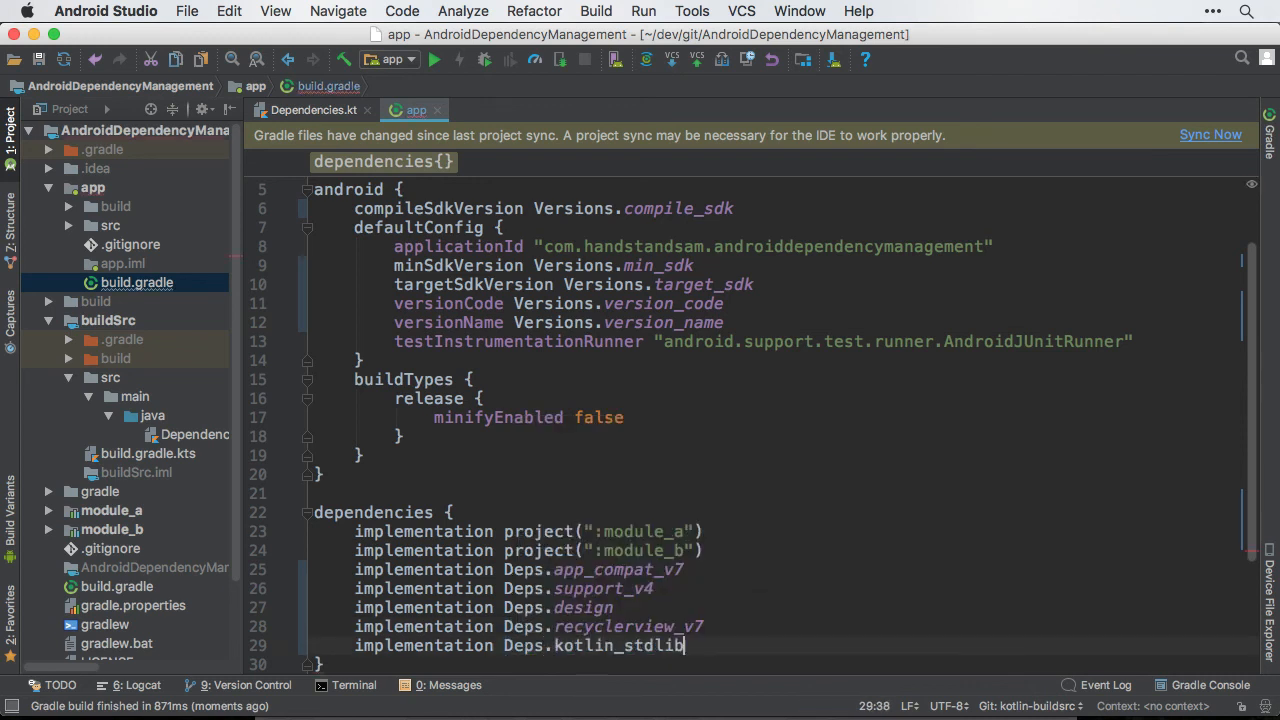
{"action": "left_click", "coordinate": [1210, 136]}
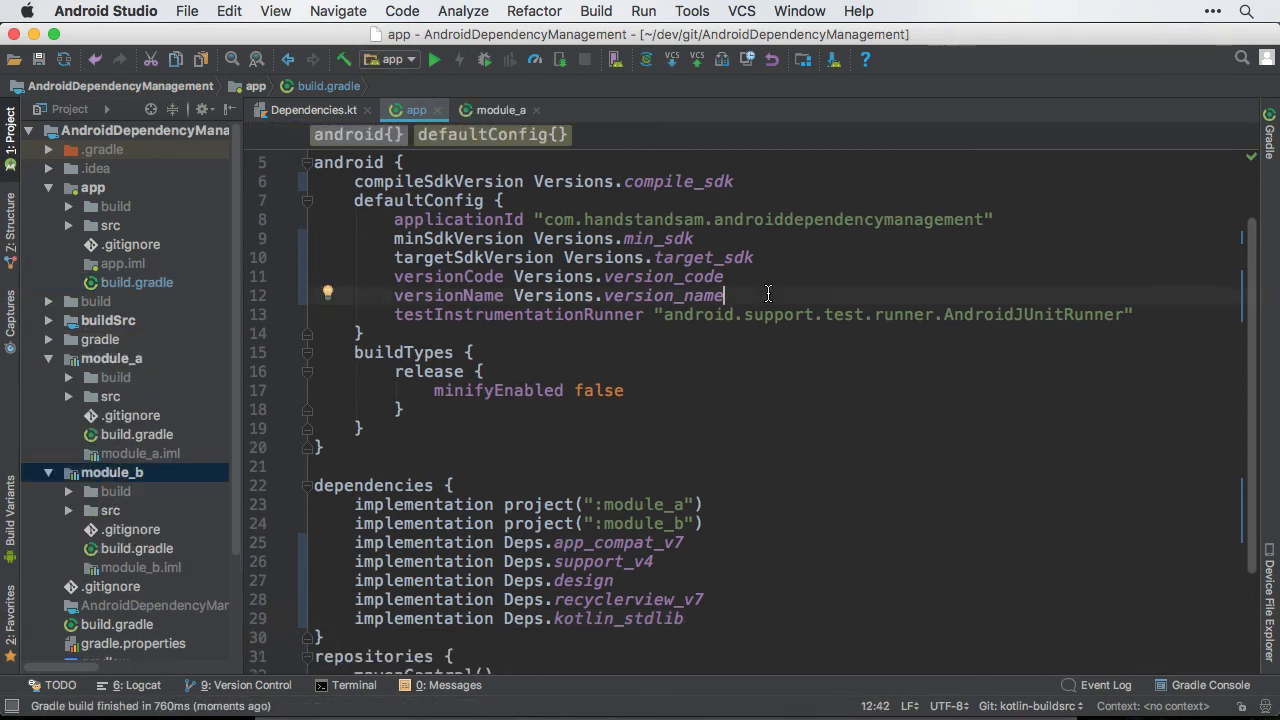
Copy app's defaultConfig lines into module_a and module_b and rename references to Versions/Deps
{"action": "left_click", "coordinate": [500, 110]}
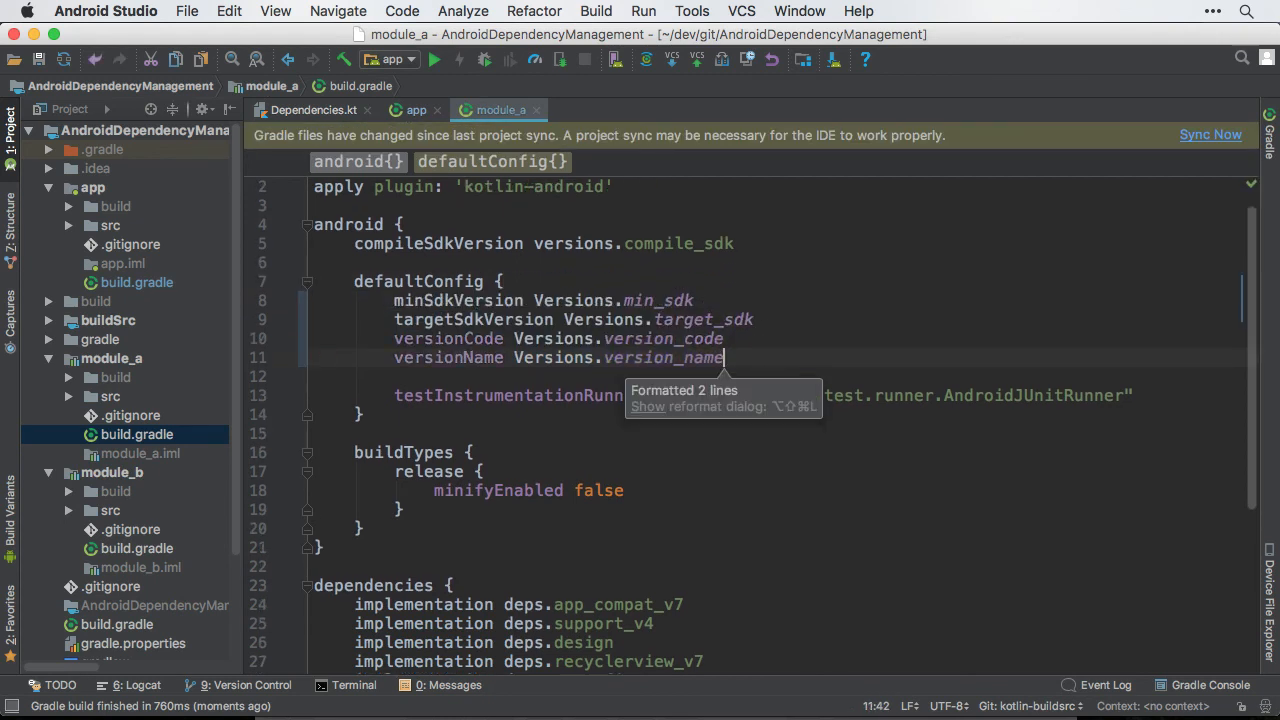
{"action": "left_click", "coordinate": [598, 110]}
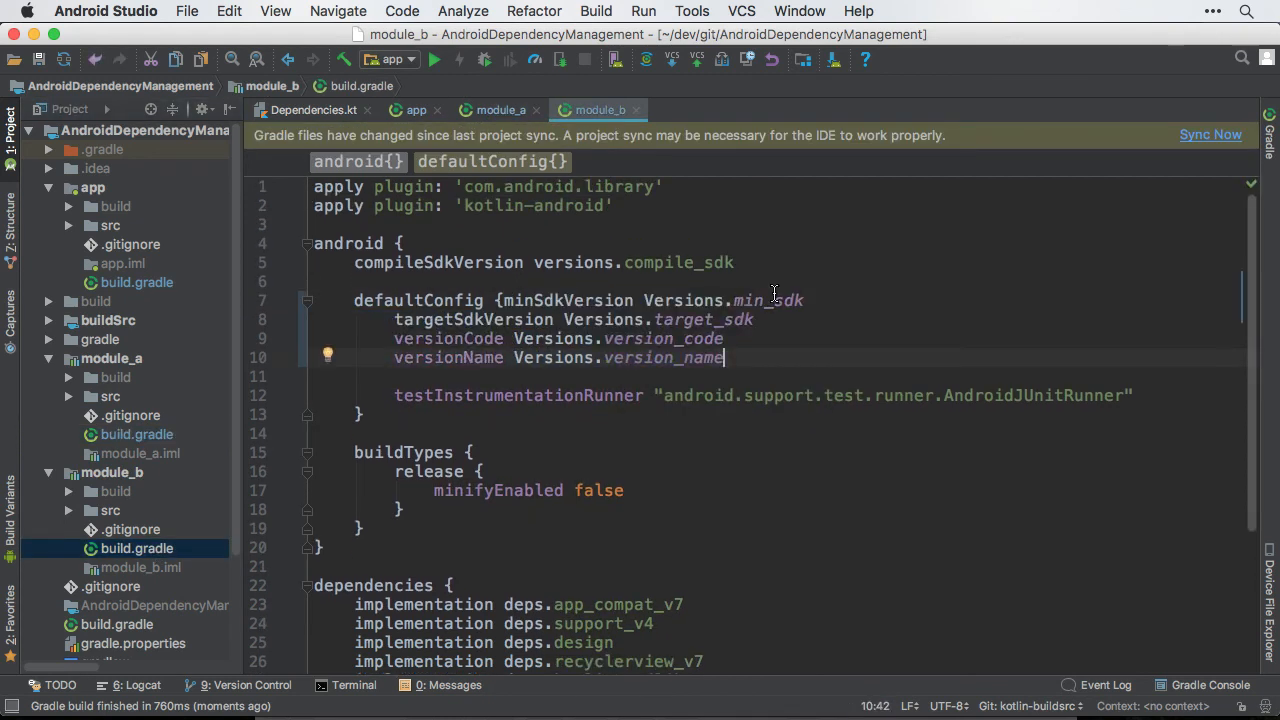
{"action": "left_click", "coordinate": [414, 110]}
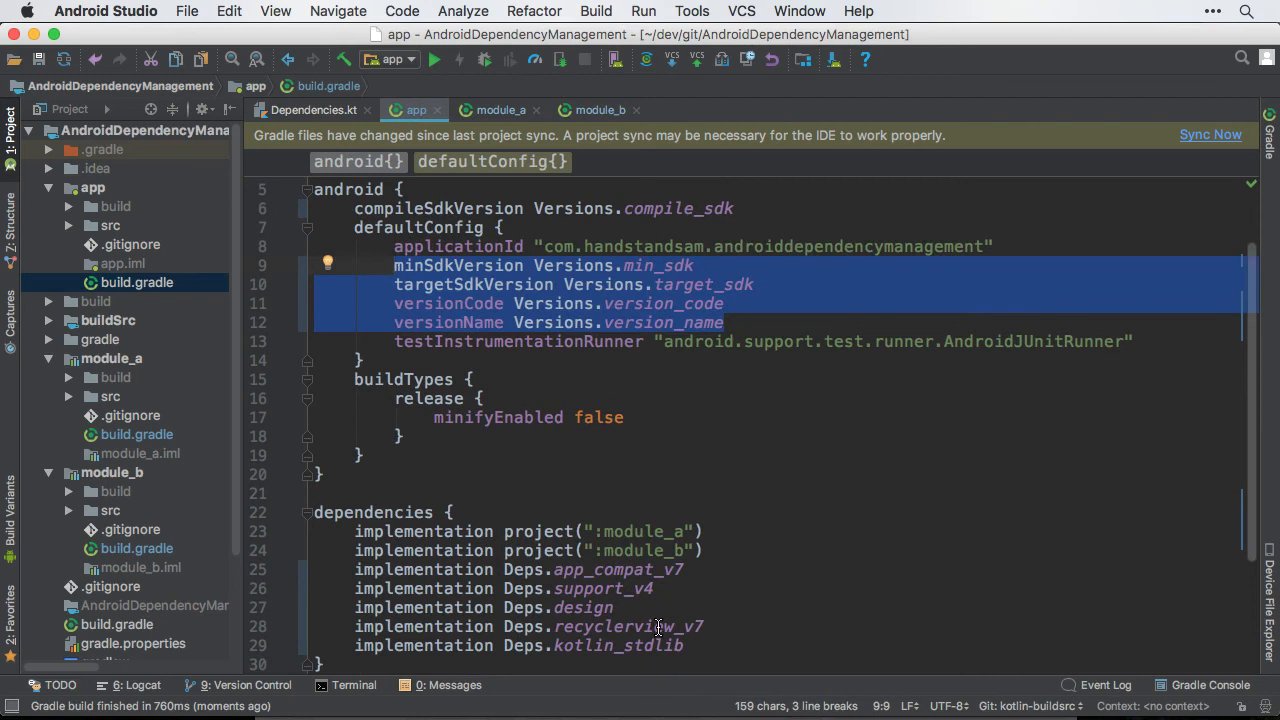
{"action": "left_click", "coordinate": [500, 110]}
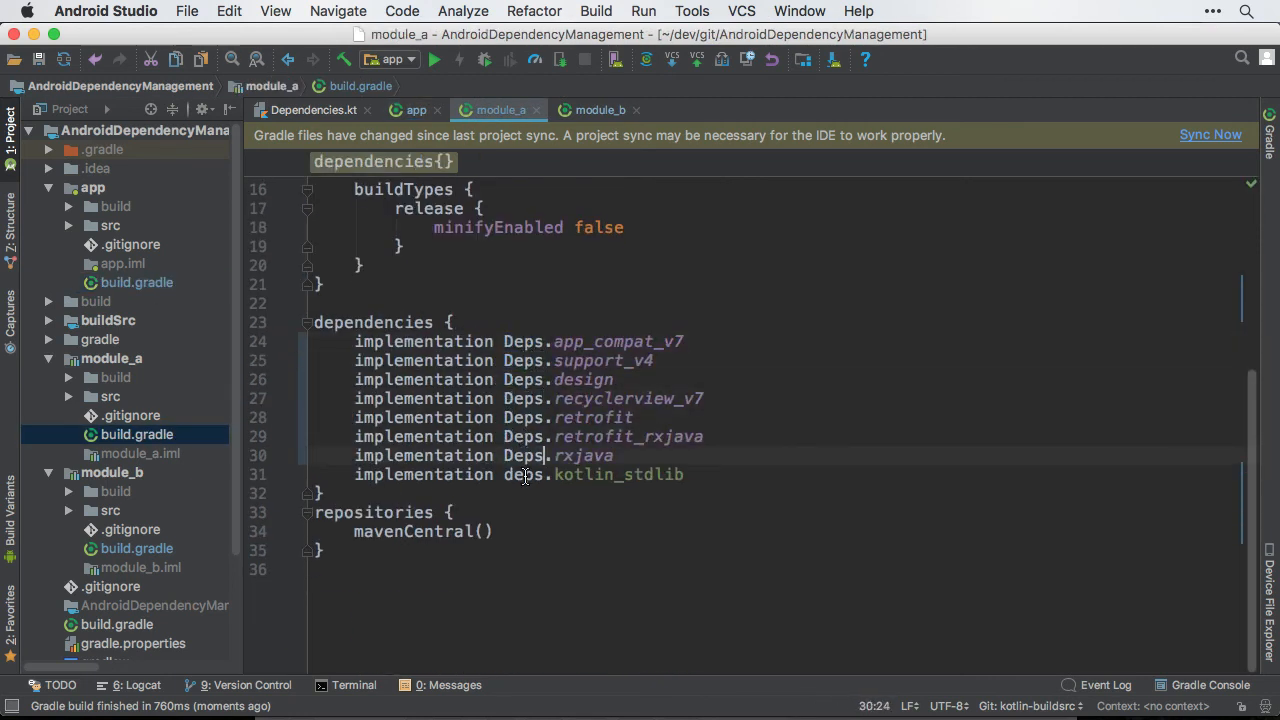
{"action": "left_click", "coordinate": [600, 110]}
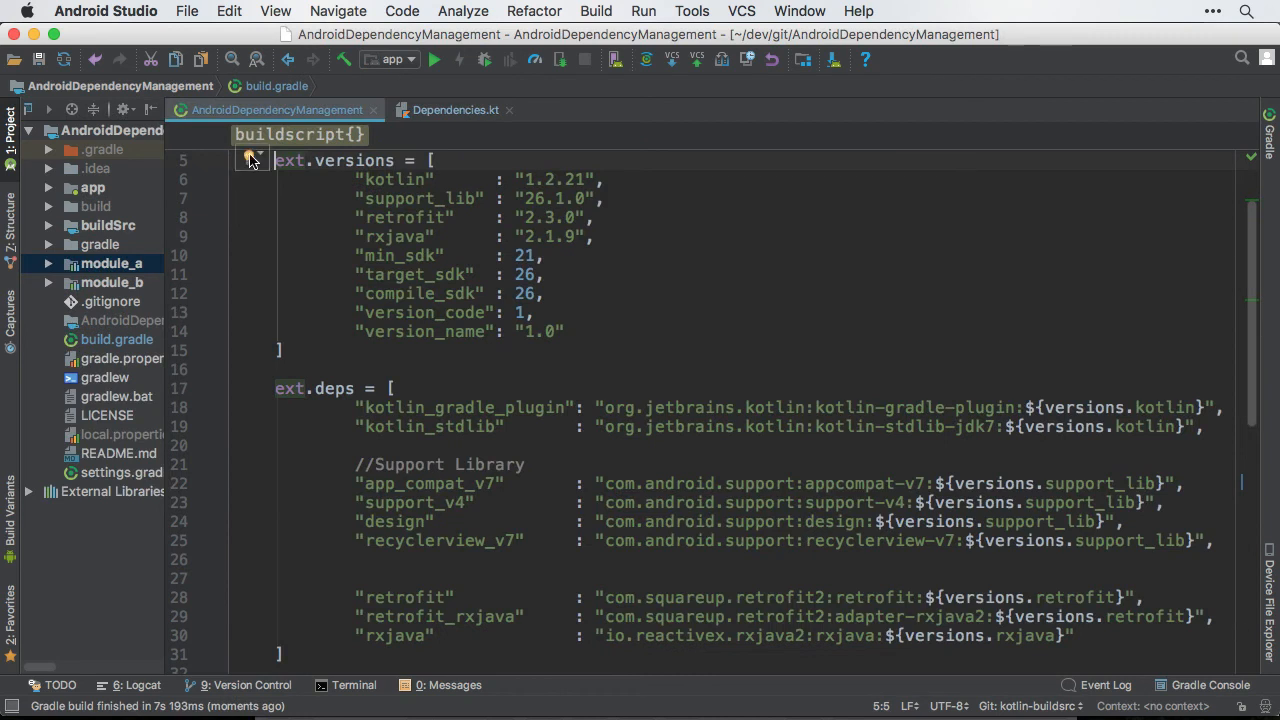
Delete the ext.versions and ext.deps maps and reference Deps.android_gradle_plugin and Deps.kotlin_gradle_plugin in classpath
{"action": "key", "text": "cmd+a"}
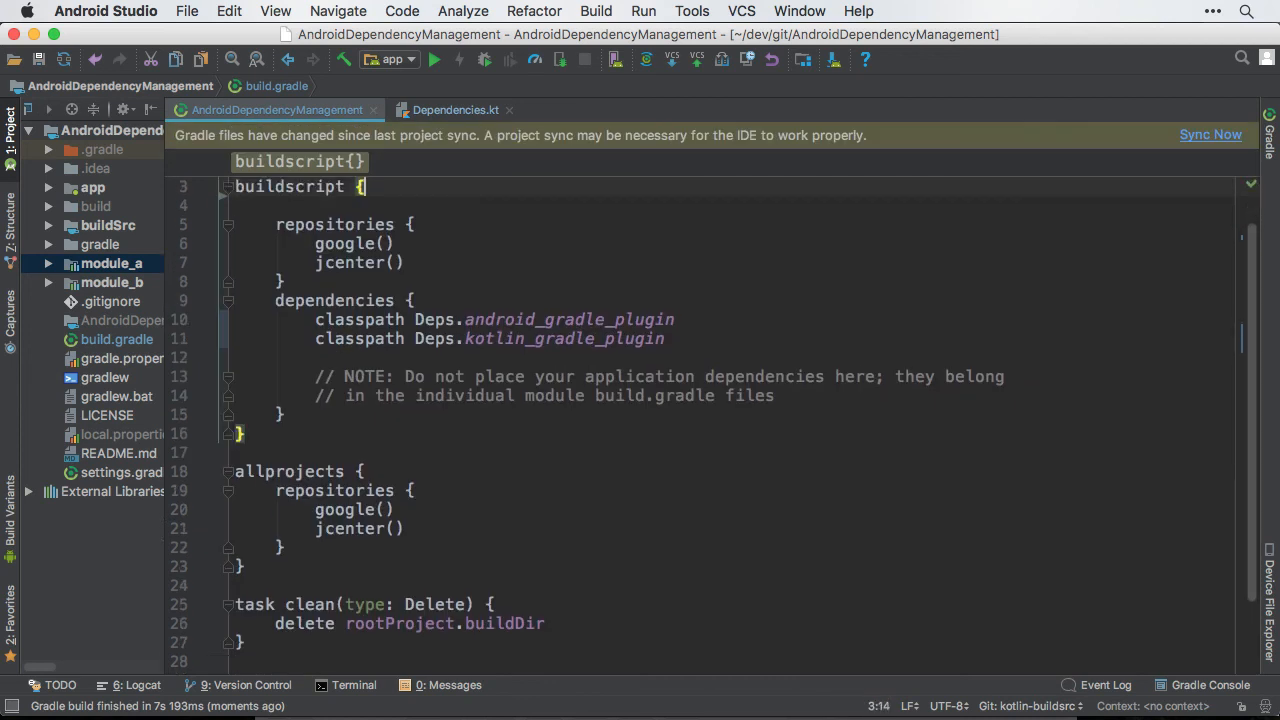
{"action": "left_click", "coordinate": [1210, 136]}
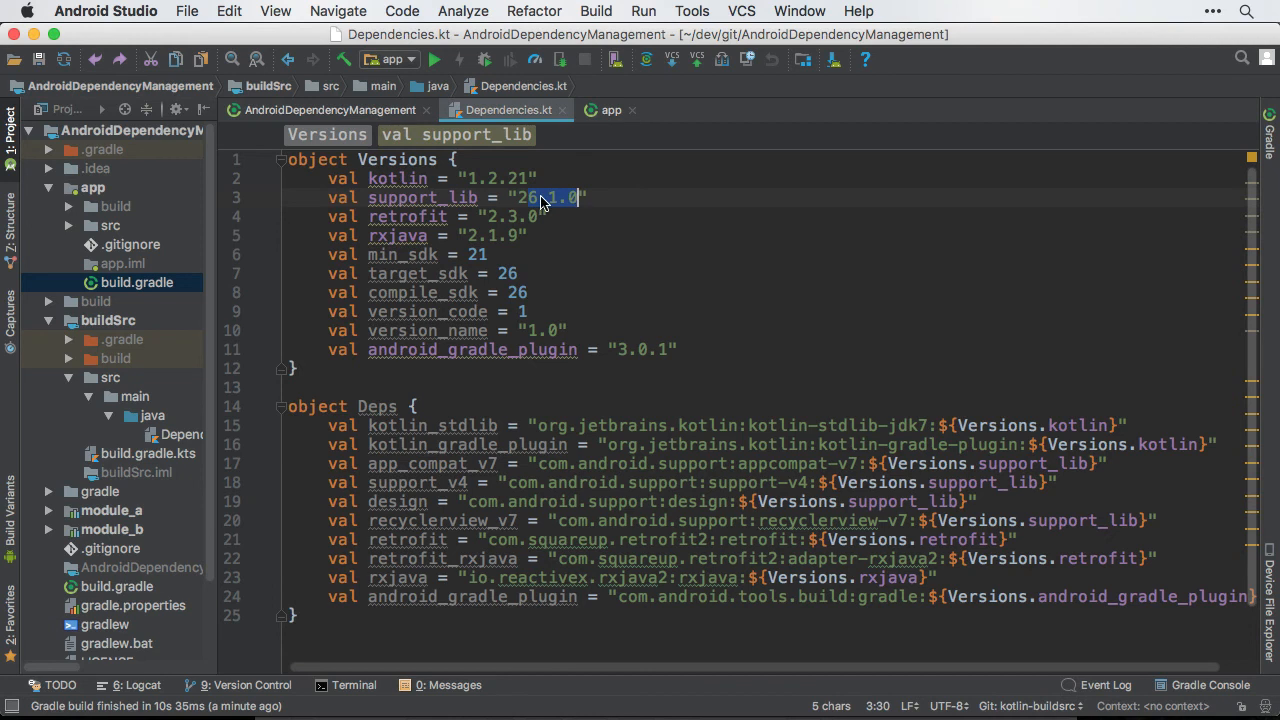
Set support_lib to "27.0.2" in Versions and start an `implementation Deps.kot` line in app build.gradle
{"action": "type", "text": "27.0.2"}
{"action": "type", "text": "implementation Deps.k"}
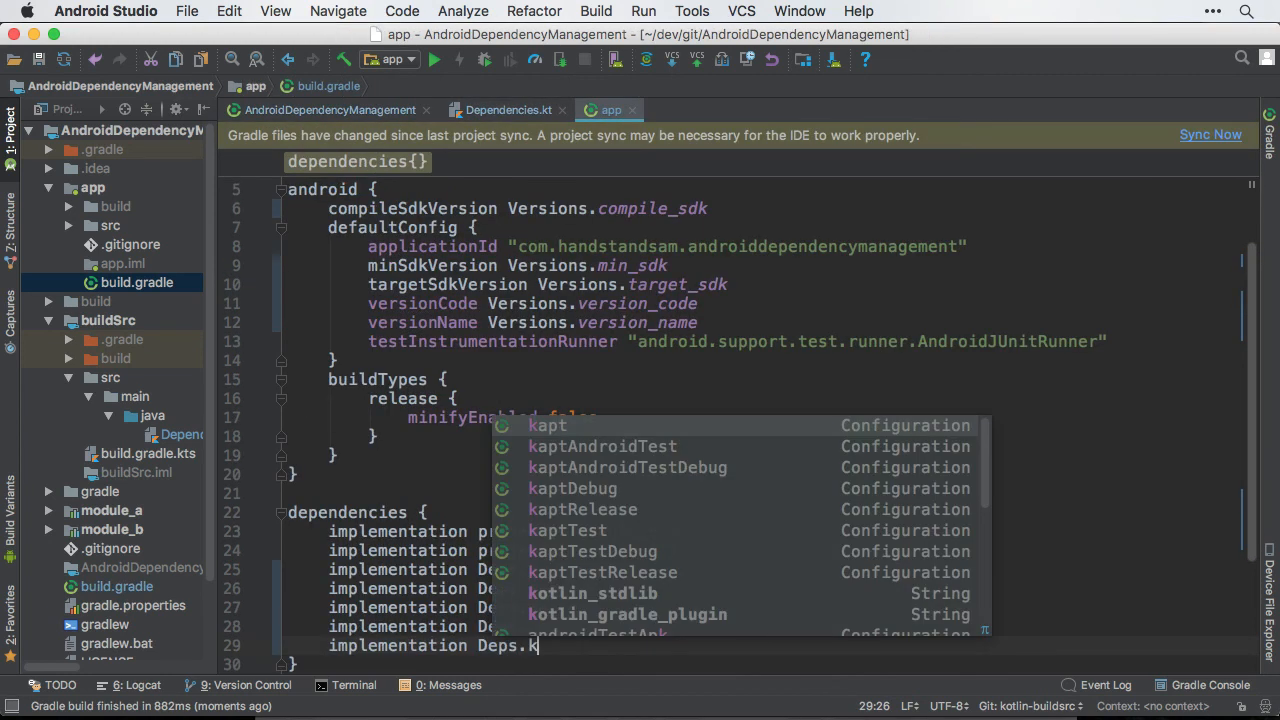
{"action": "type", "text": "ot"}
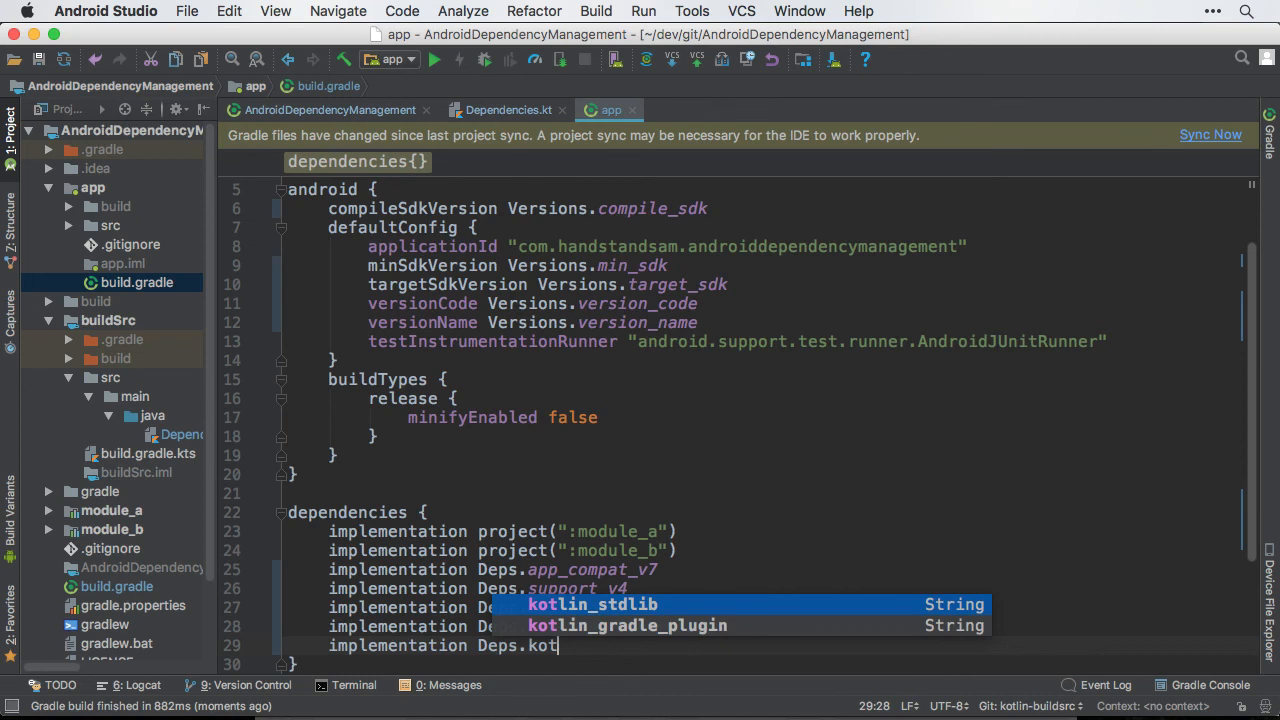